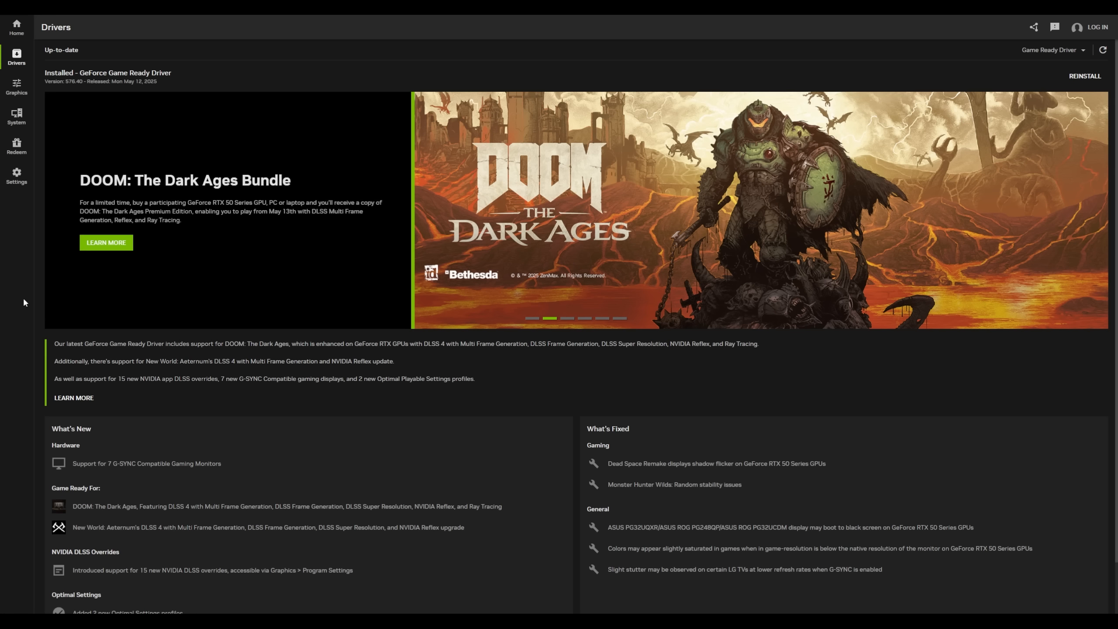
pyautogui.moveTo(82, 193)
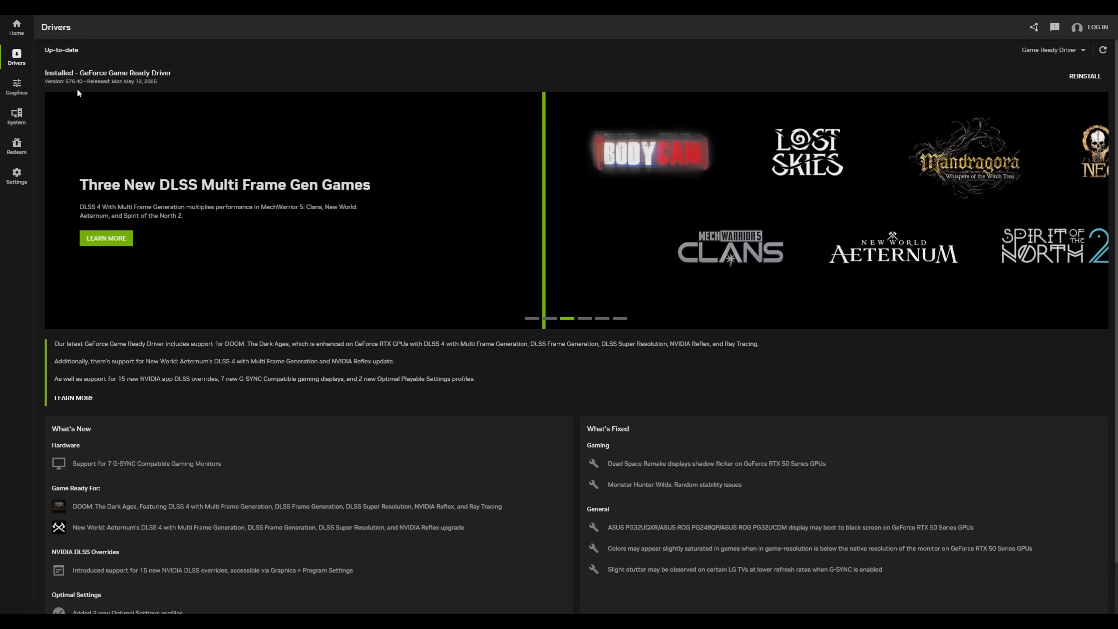
pyautogui.moveTo(475, 514)
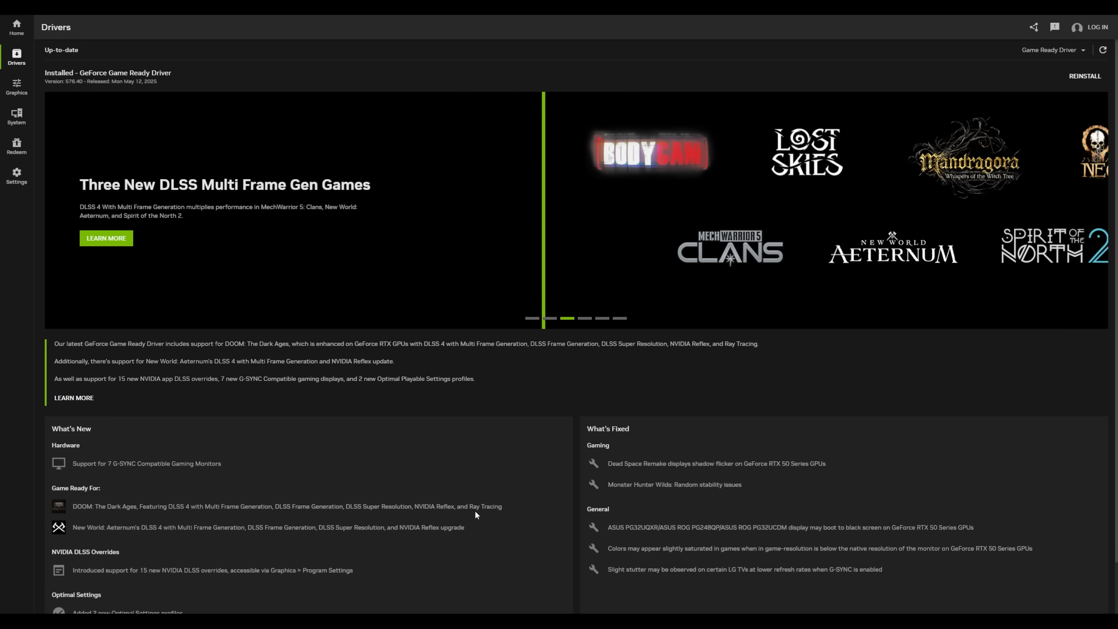
# Step: Open the DOOM: The Dark Ages driver article and scroll to the DLSS overrides list
pyautogui.scroll(-3)
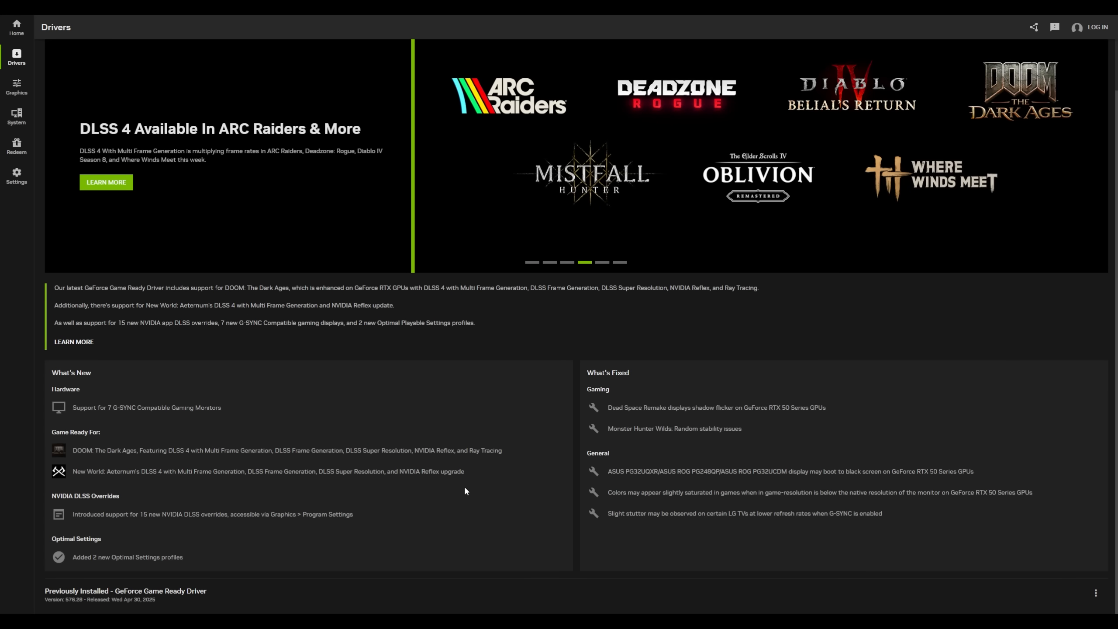
pyautogui.click(73, 341)
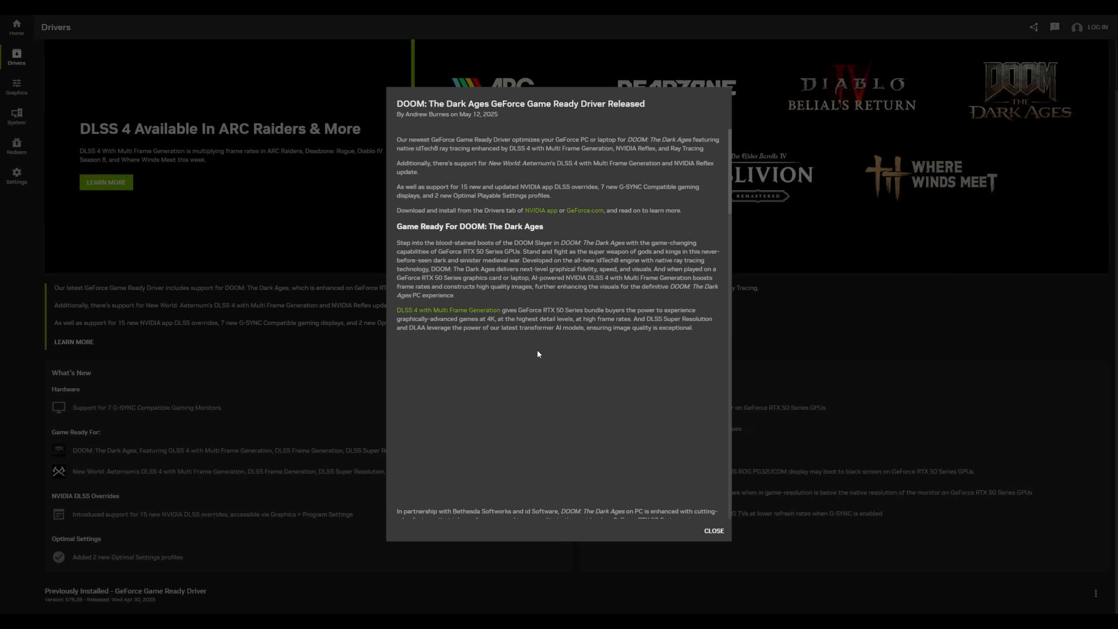
pyautogui.scroll(-3)
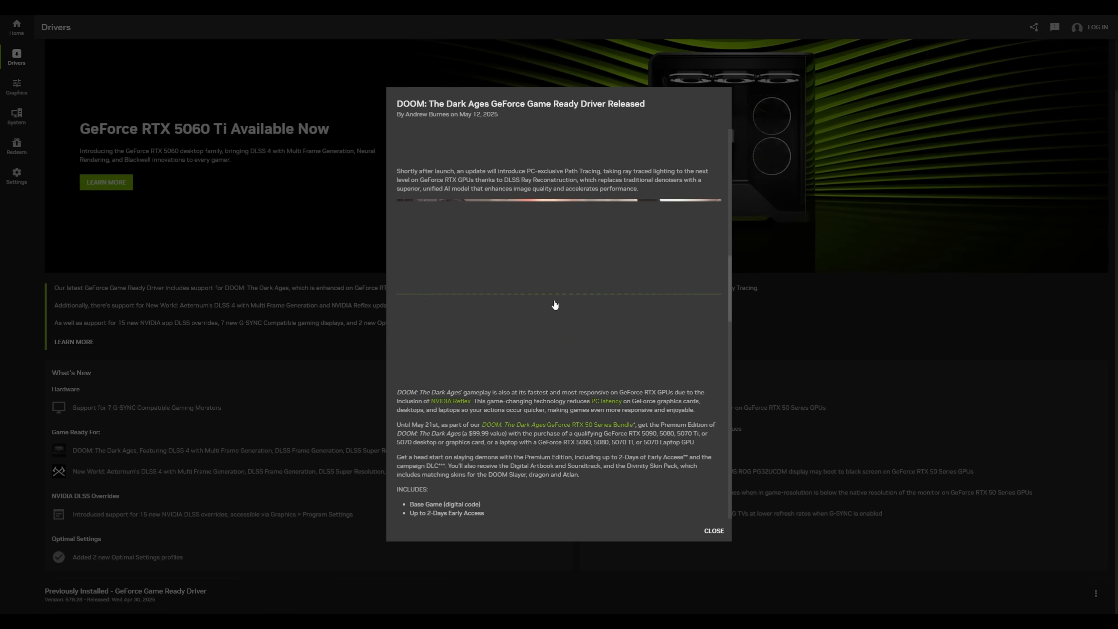
pyautogui.scroll(3)
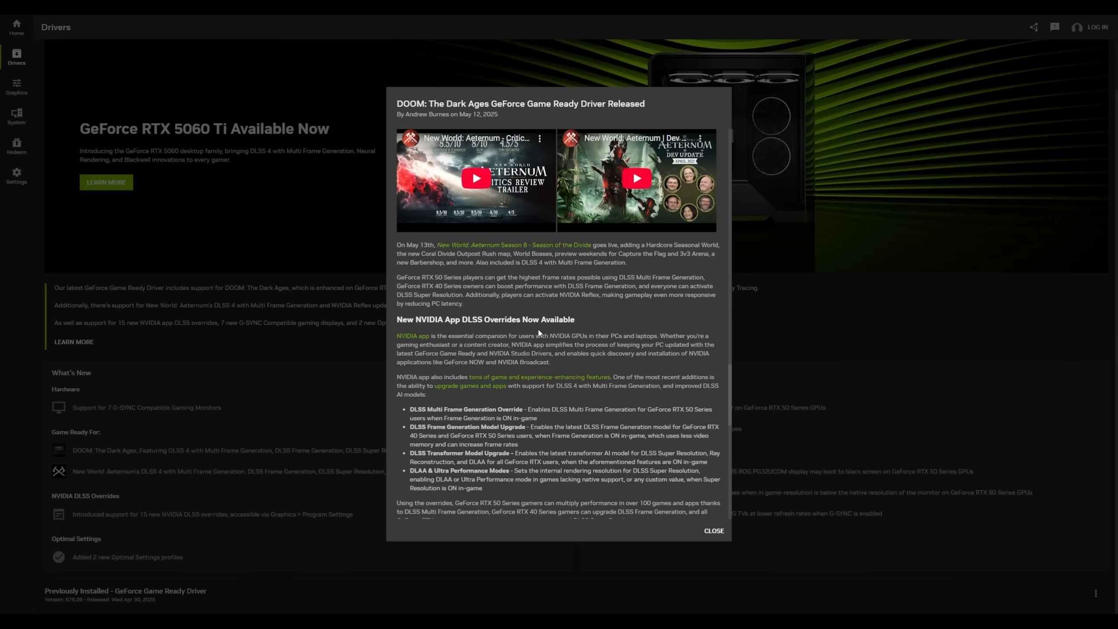
pyautogui.scroll(-3)
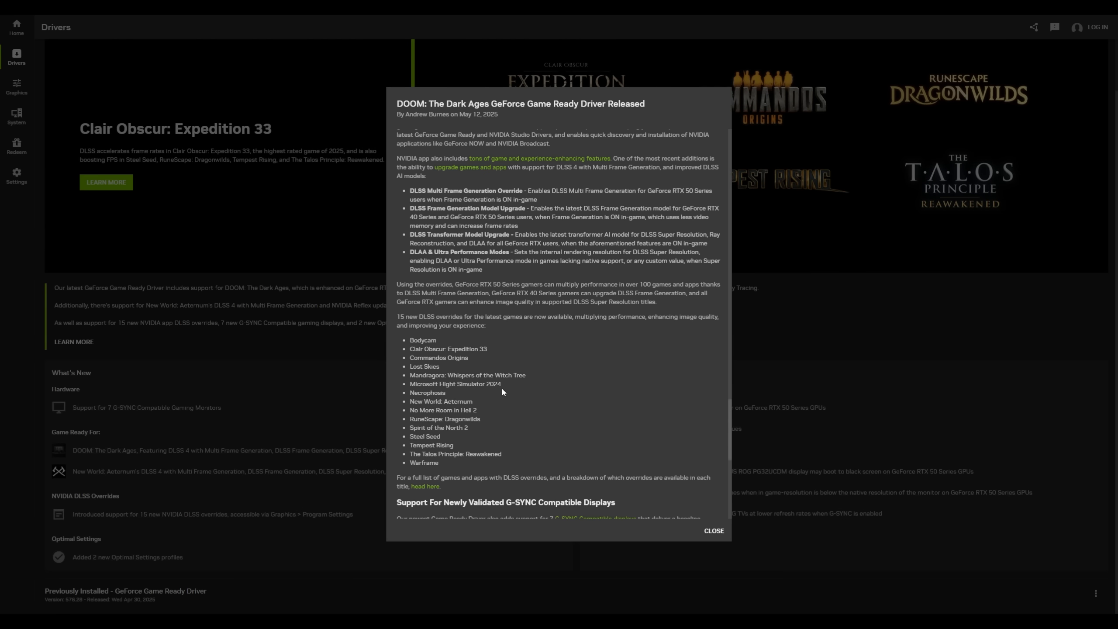
pyautogui.moveTo(704, 513)
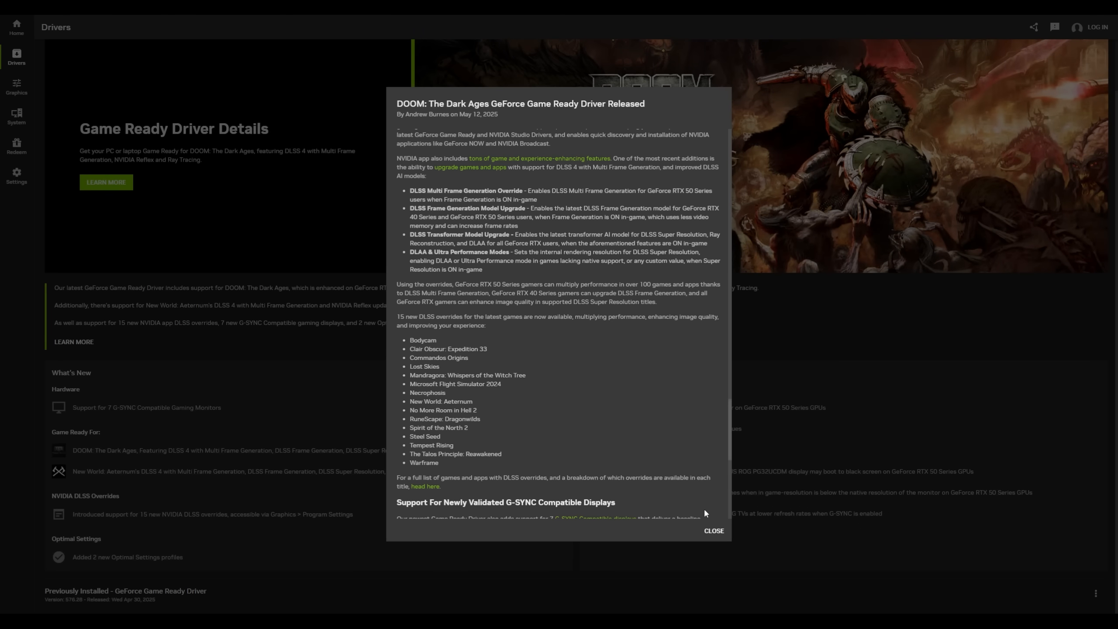
# Step: Close the driver article, view the previous driver's options, then reach MSFS 2024 graphics settings
pyautogui.click(714, 530)
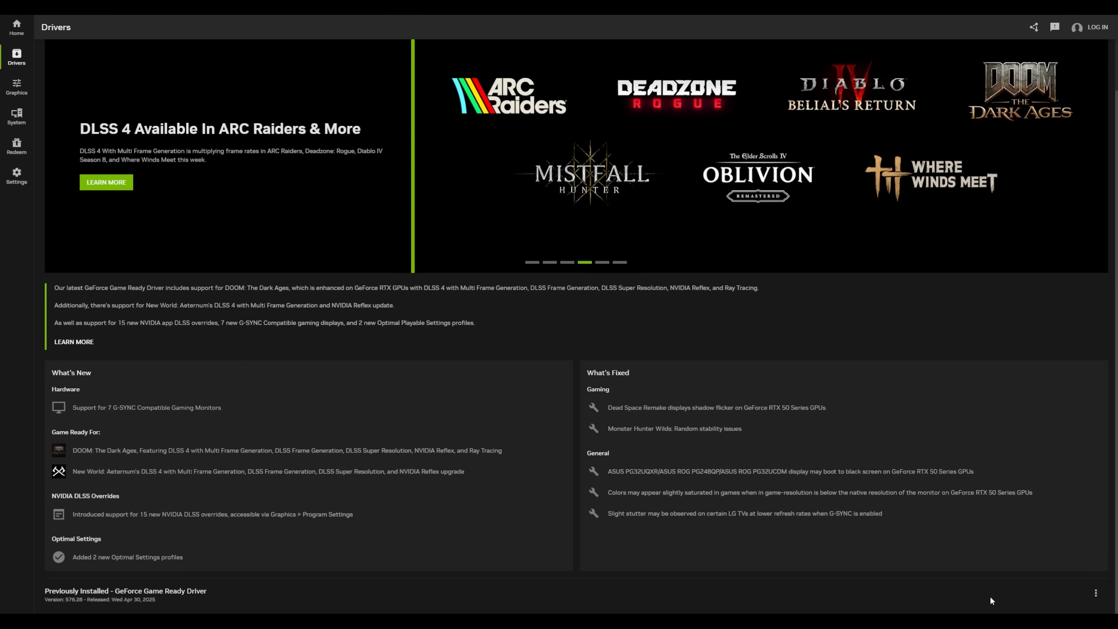
pyautogui.moveTo(141, 576)
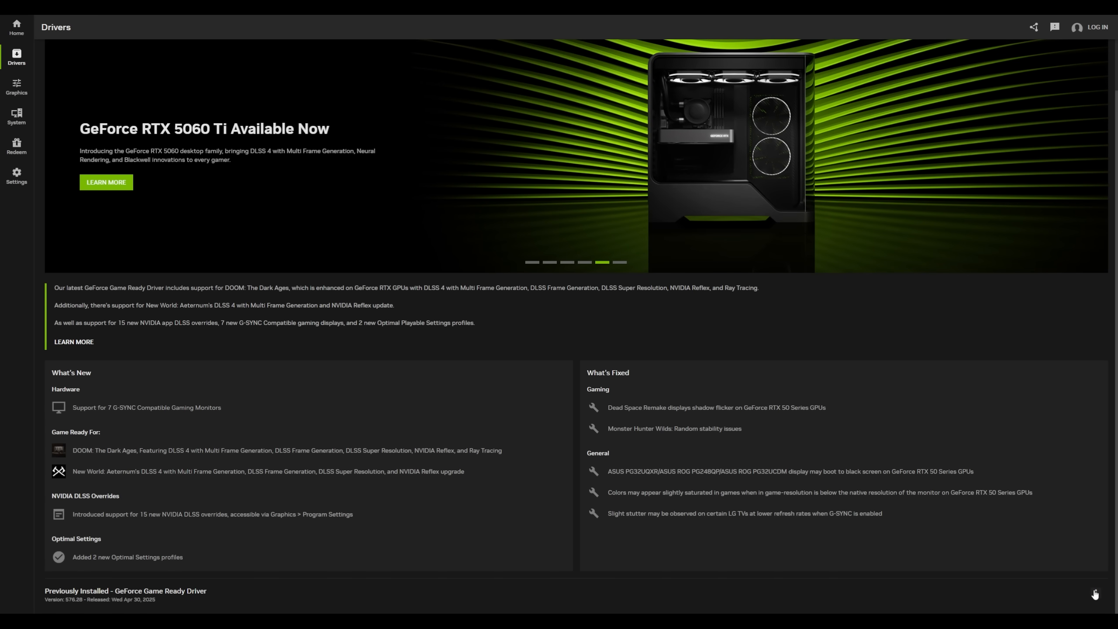
pyautogui.click(1095, 592)
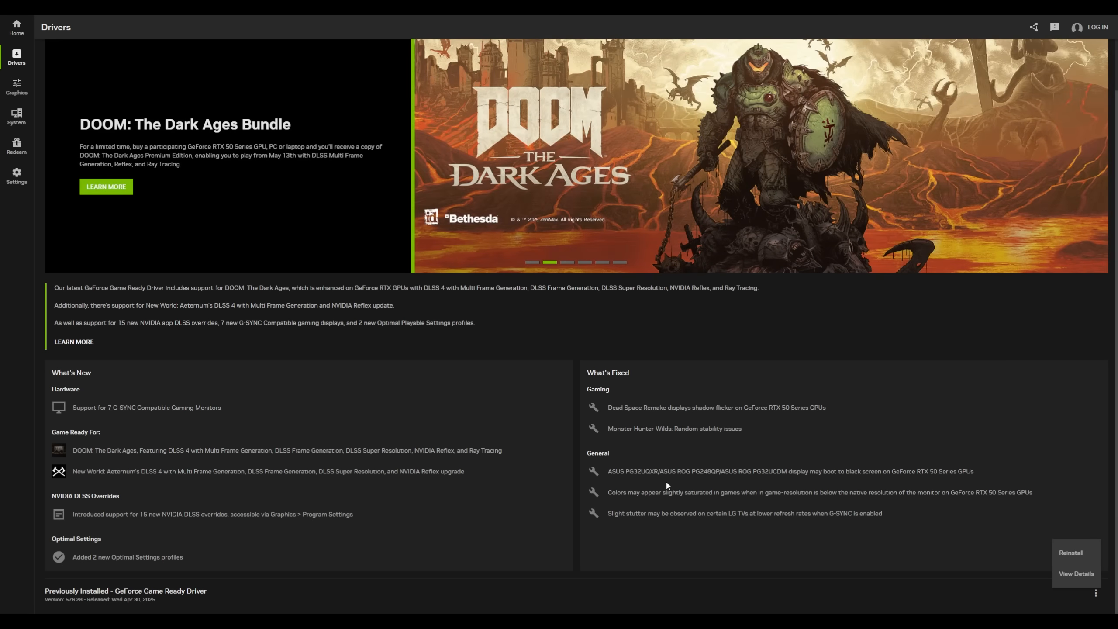
pyautogui.click(16, 87)
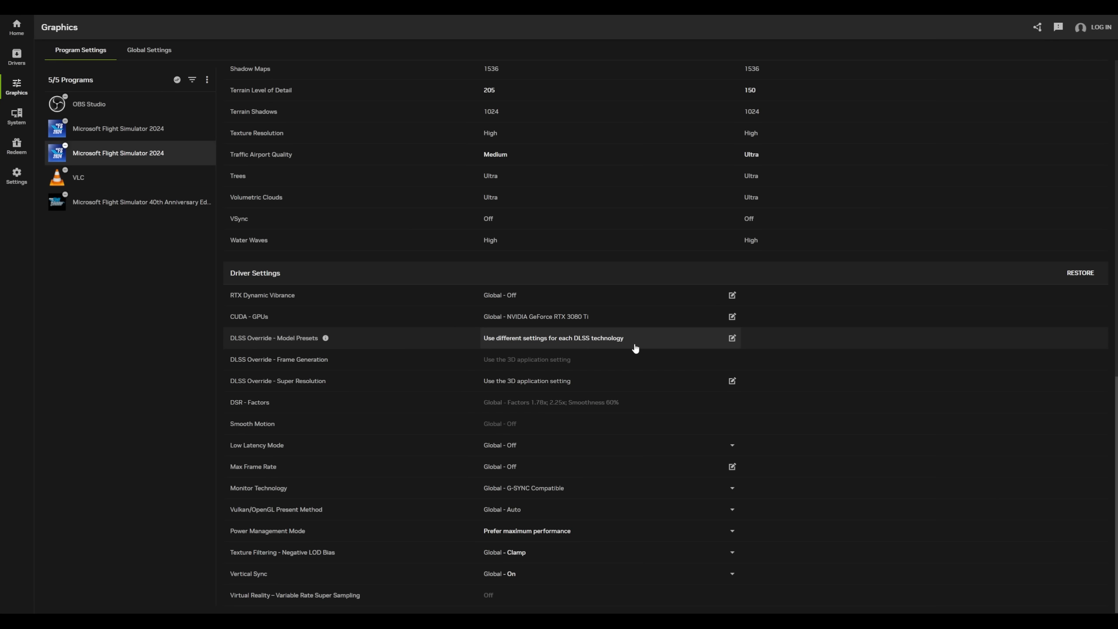
pyautogui.moveTo(630, 347)
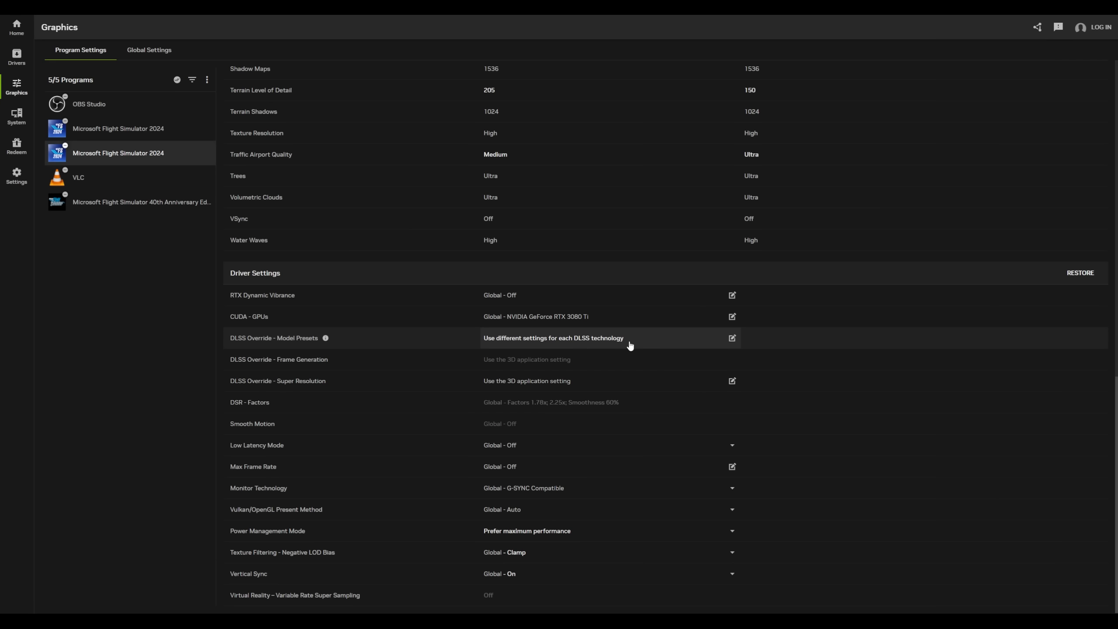
pyautogui.moveTo(713, 362)
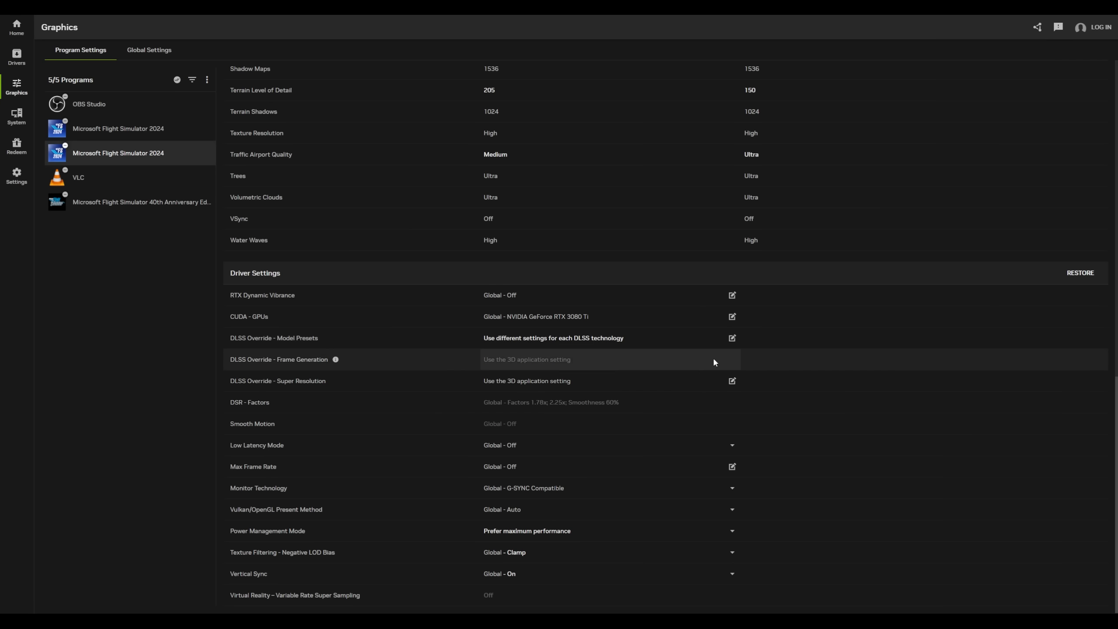
# Step: Open the DLSS Override - Model Presets editor for Microsoft Flight Simulator 2024
pyautogui.click(732, 337)
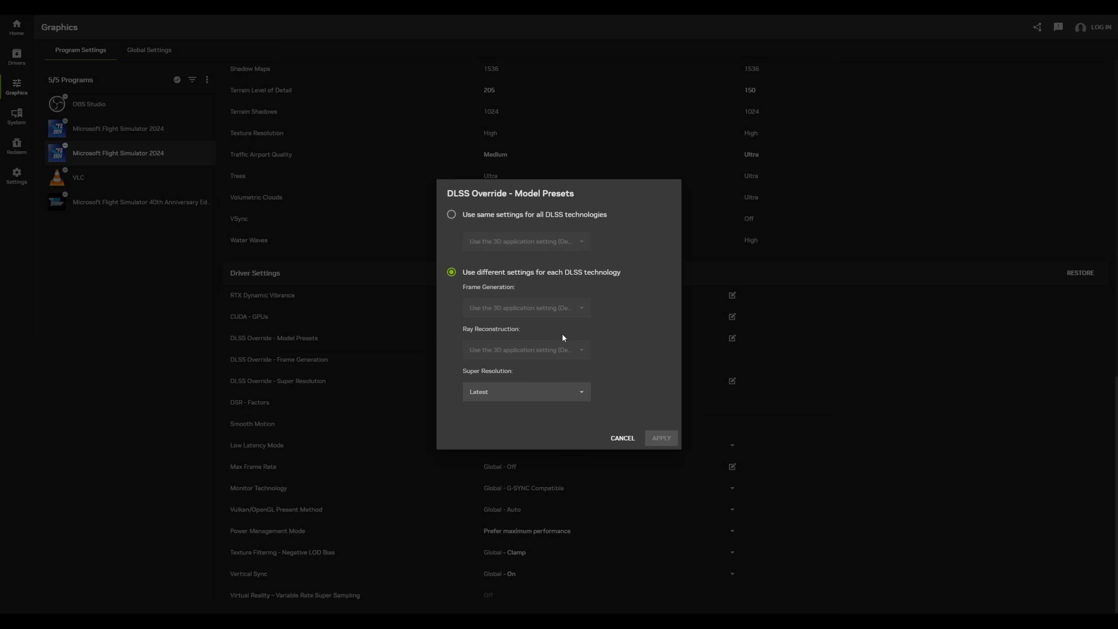
pyautogui.moveTo(492, 382)
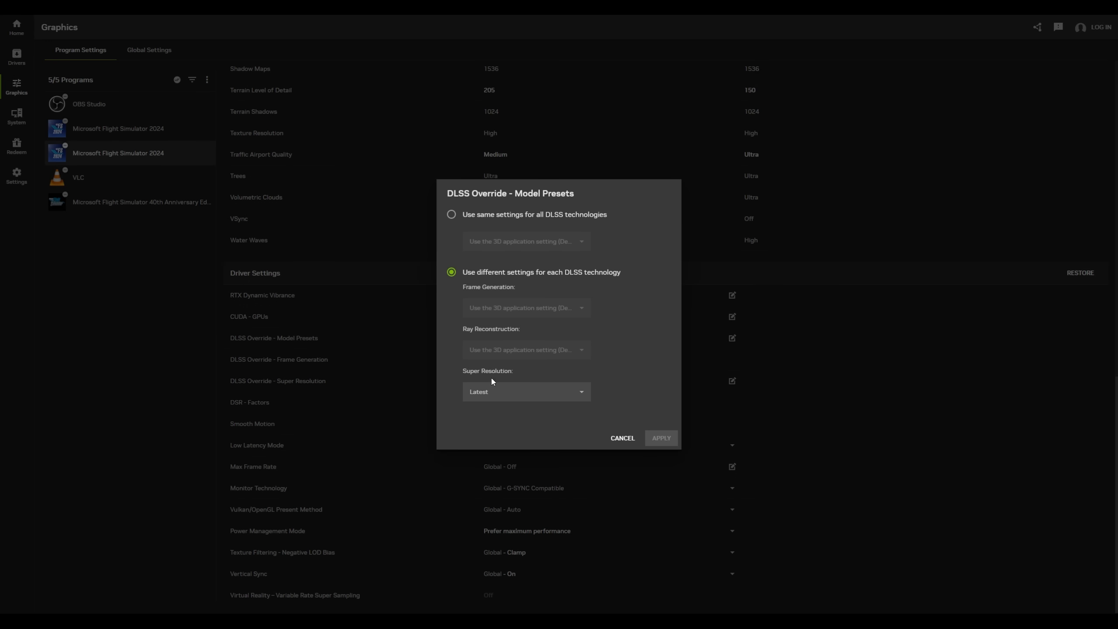
pyautogui.moveTo(498, 394)
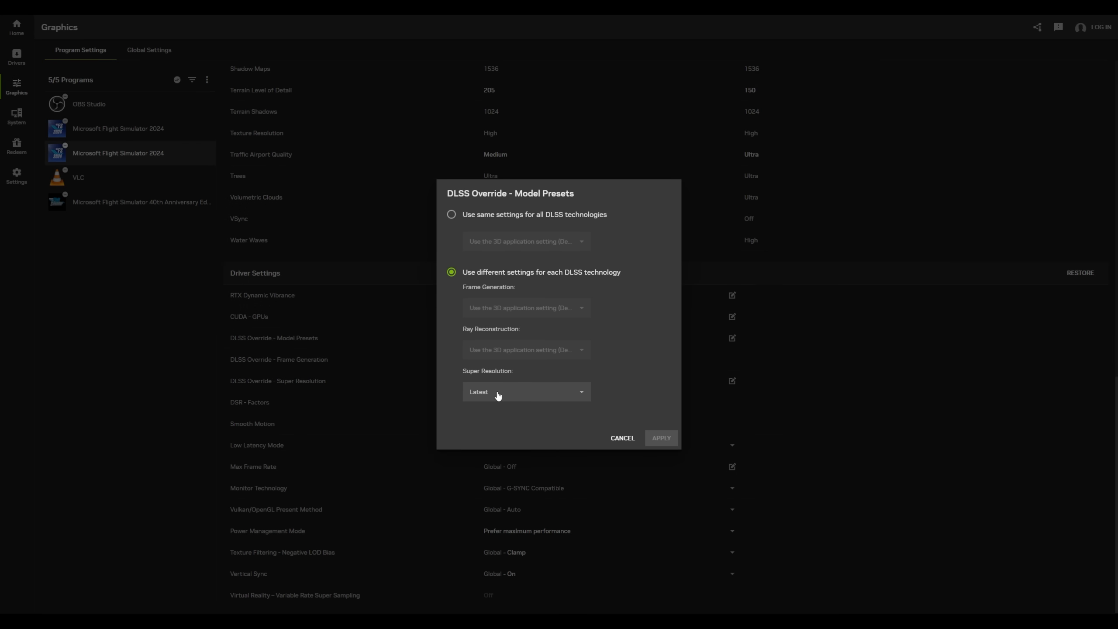
pyautogui.moveTo(499, 433)
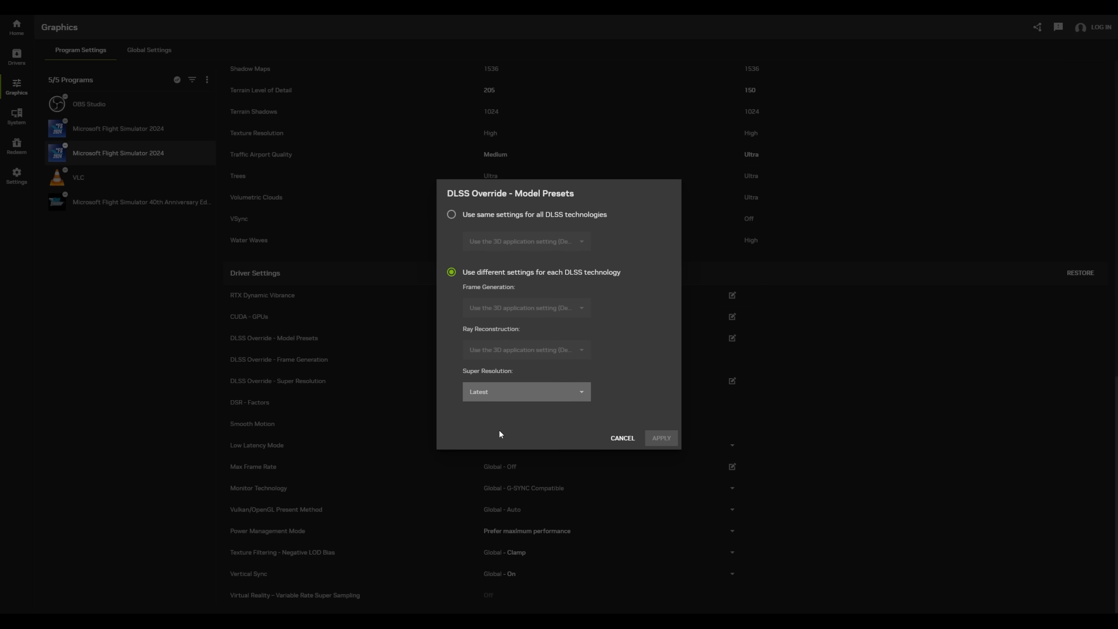
pyautogui.click(660, 437)
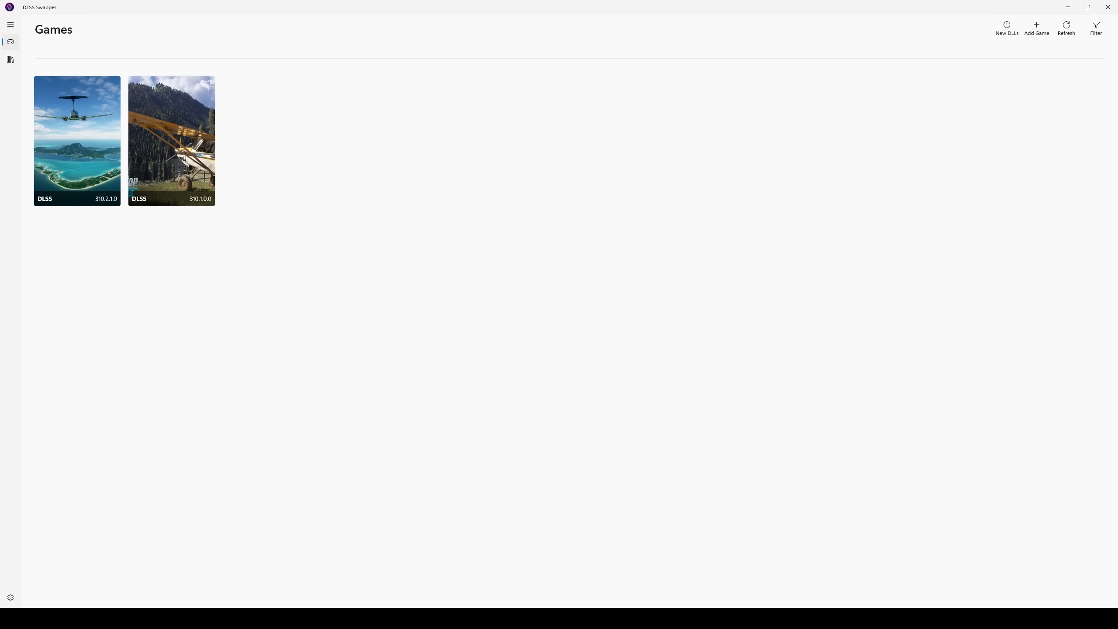
pyautogui.moveTo(830, 495)
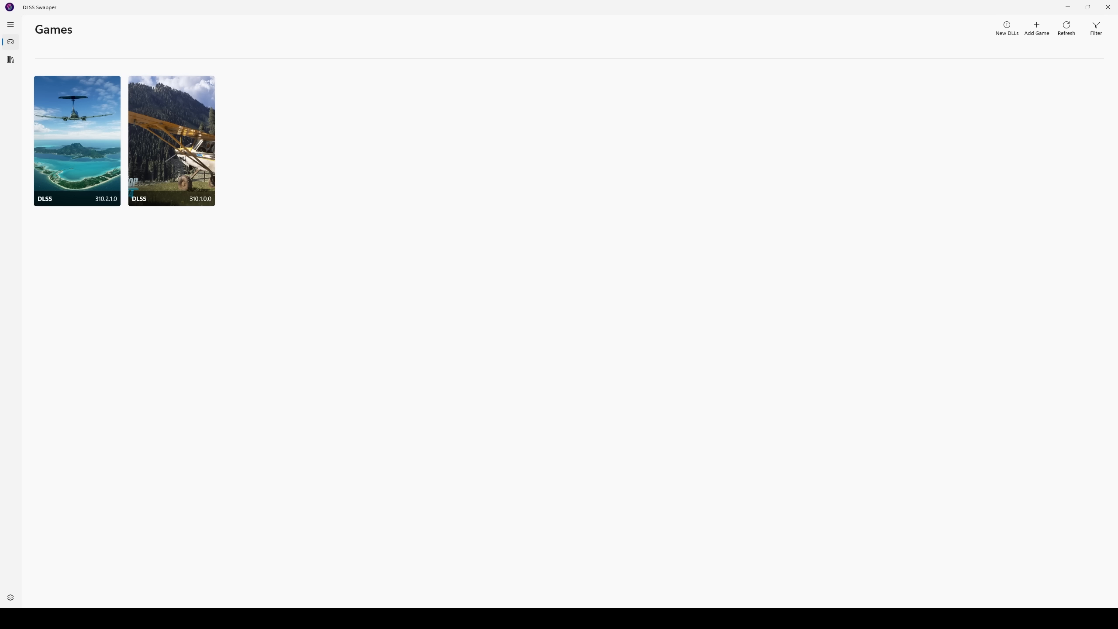
pyautogui.moveTo(559, 307)
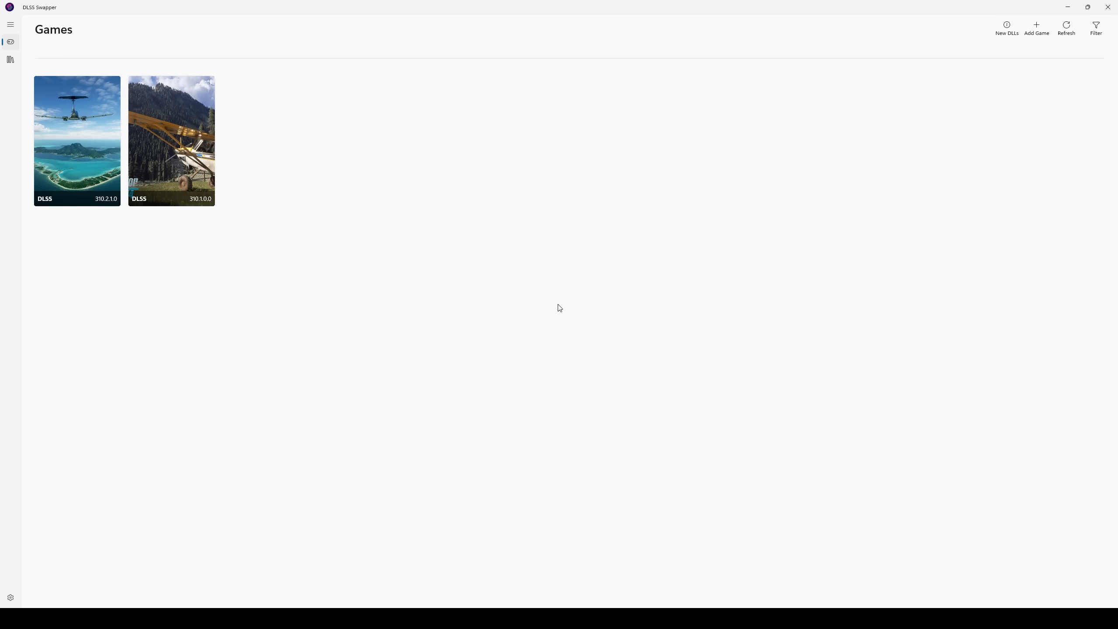
pyautogui.moveTo(502, 314)
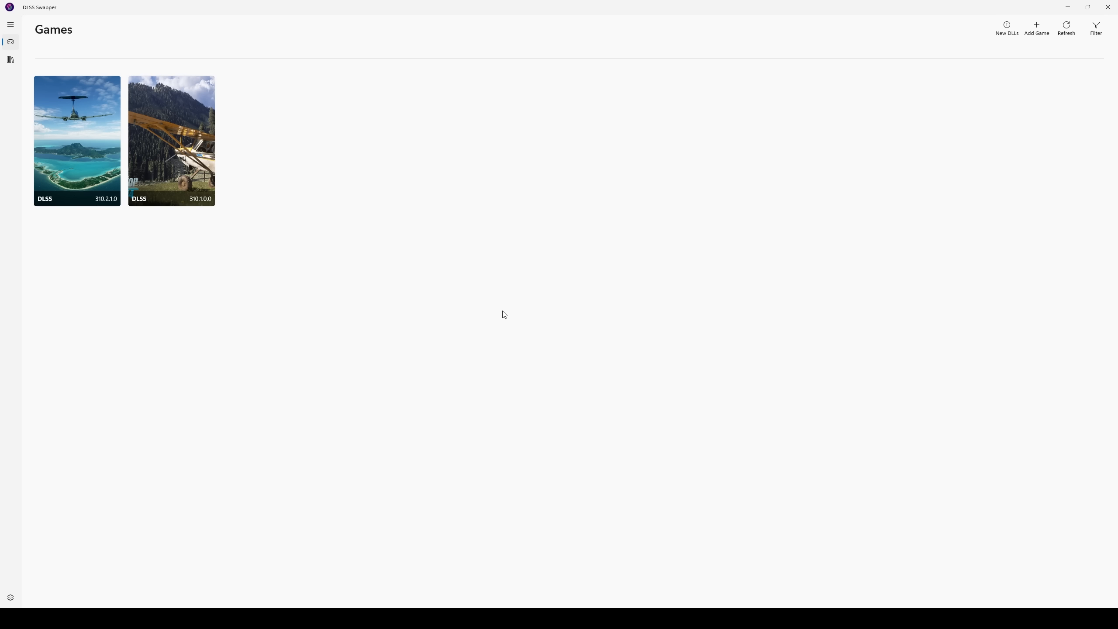
# Step: Swap Microsoft Flight Simulator 2024's DLSS to v310.2.1 from its game details
pyautogui.click(172, 140)
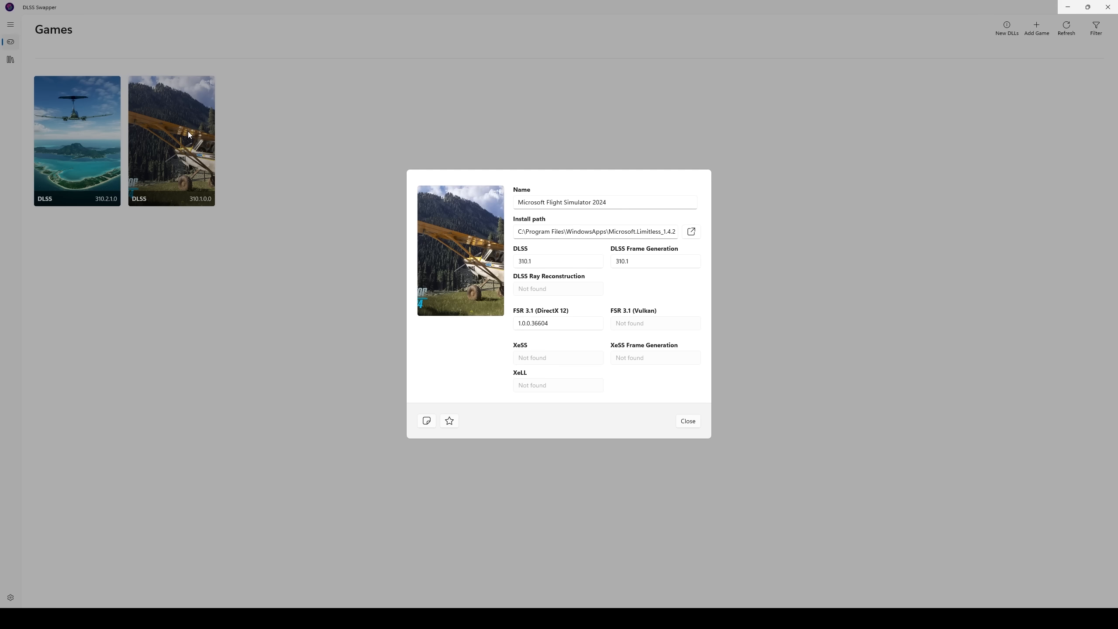
pyautogui.moveTo(519, 329)
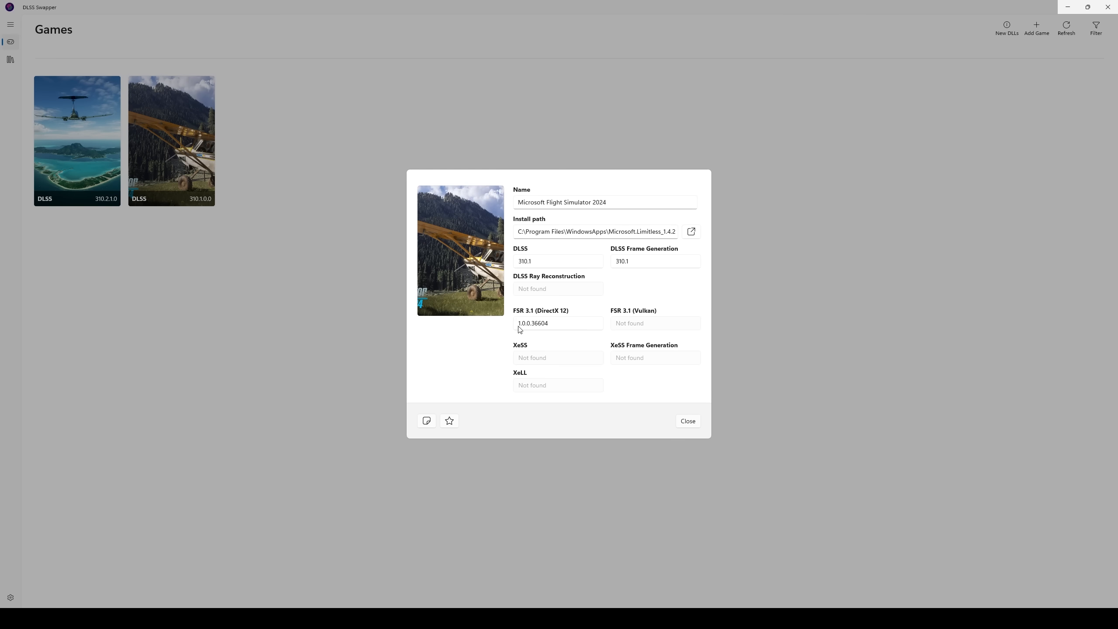
pyautogui.click(558, 261)
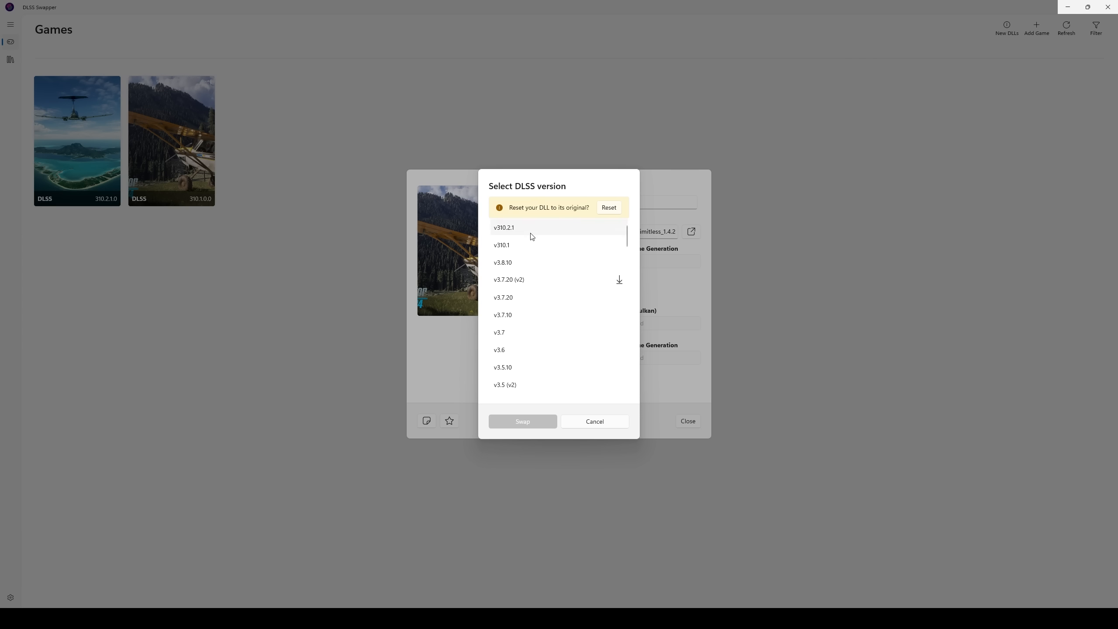
pyautogui.click(504, 226)
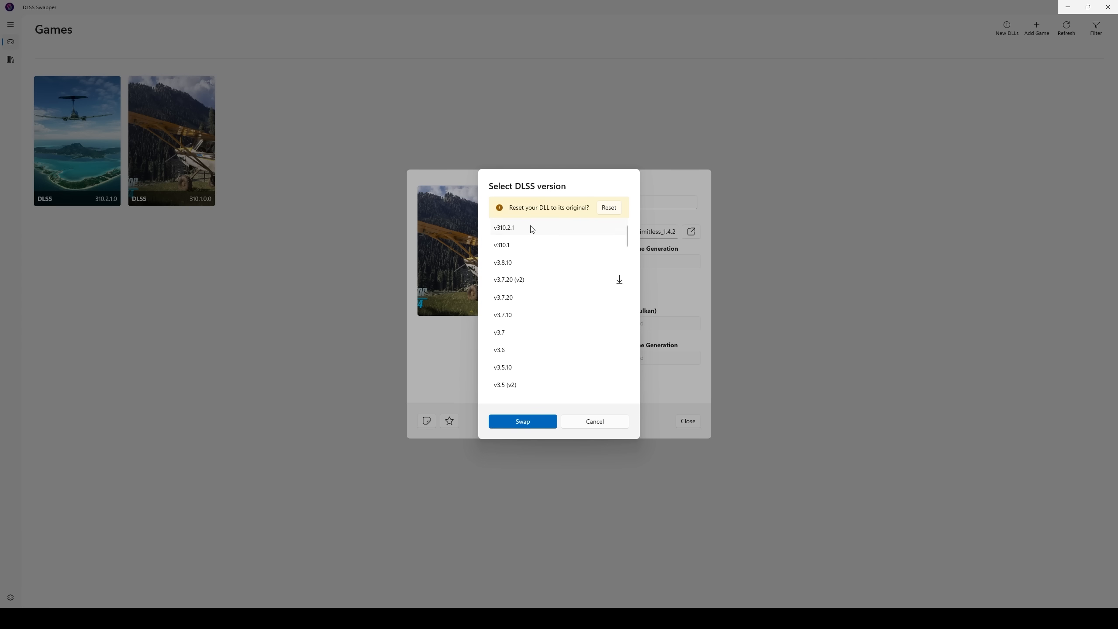
pyautogui.moveTo(531, 408)
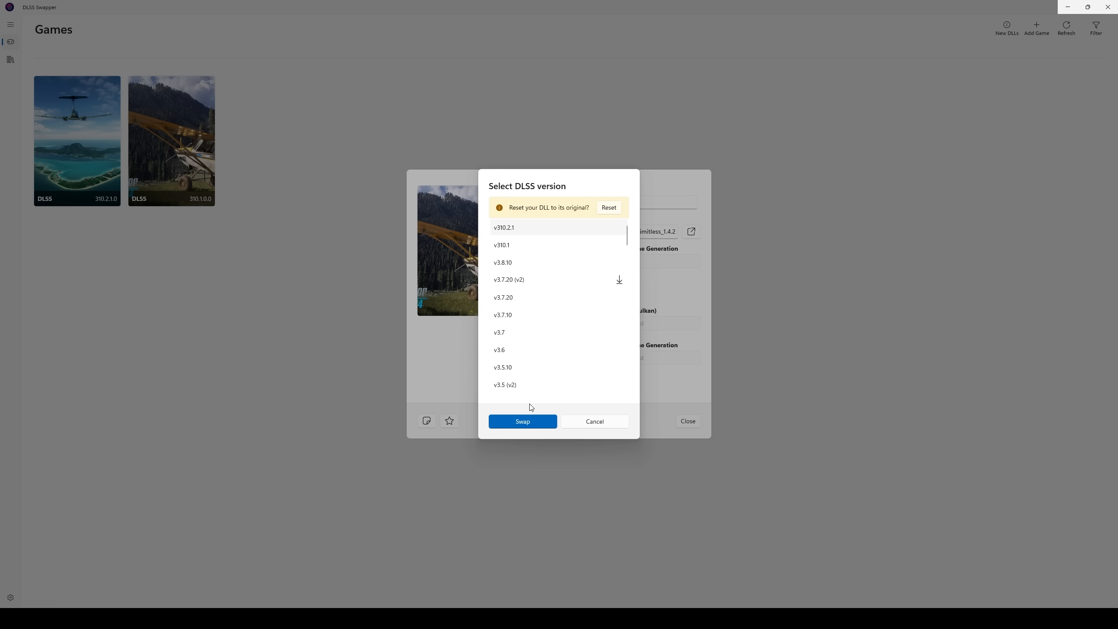
pyautogui.moveTo(523, 230)
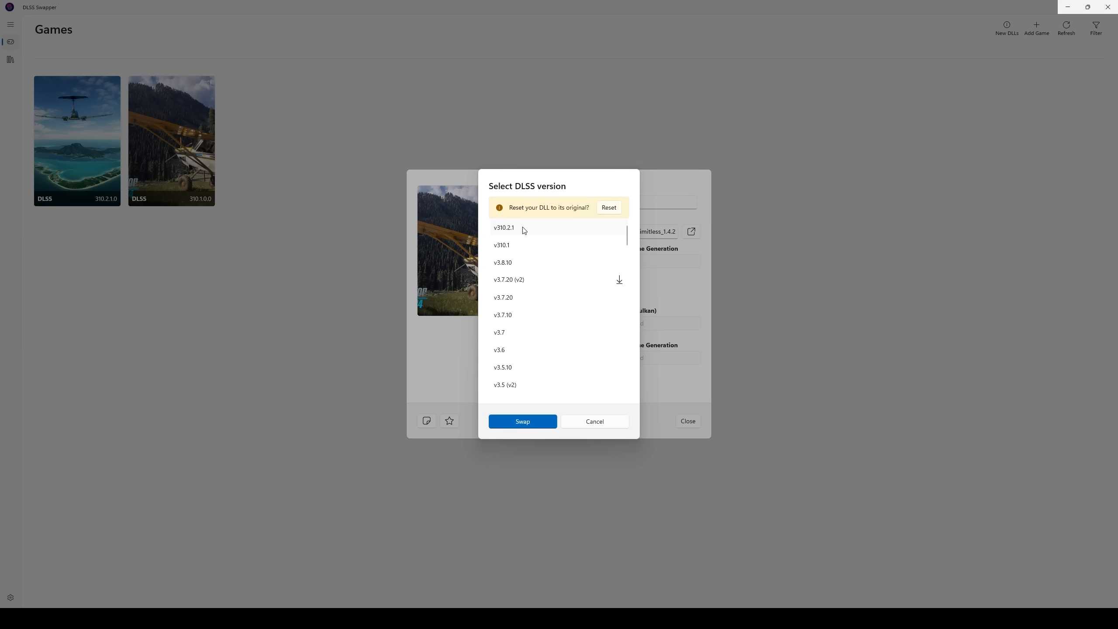
pyautogui.moveTo(522, 420)
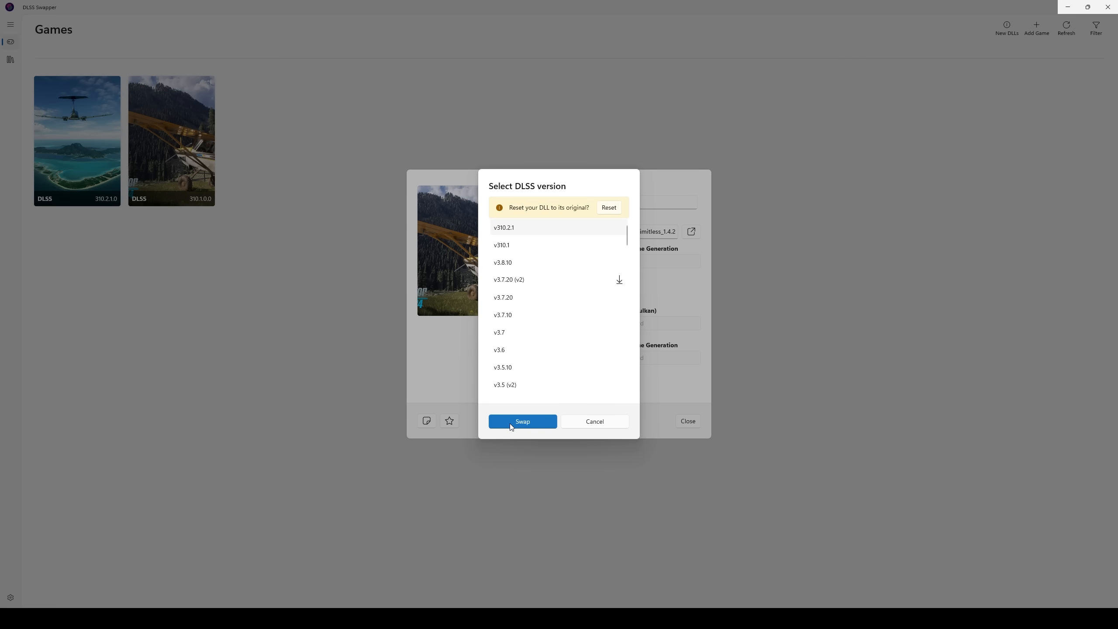
pyautogui.click(522, 421)
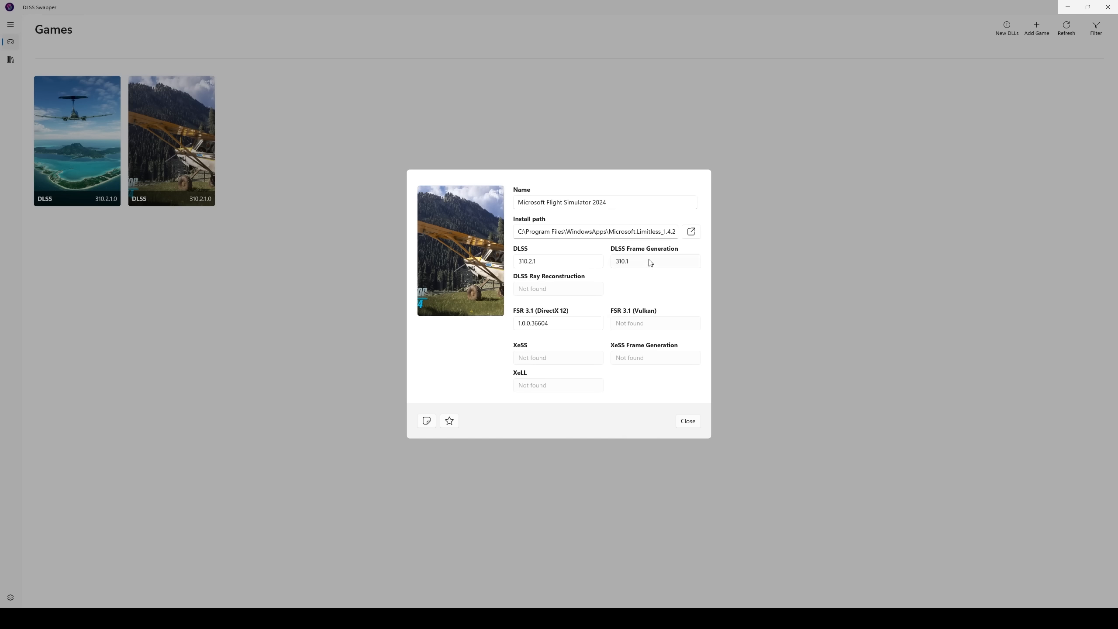
# Step: Swap the game's DLSS Frame Generation to v310.2.1
pyautogui.click(654, 261)
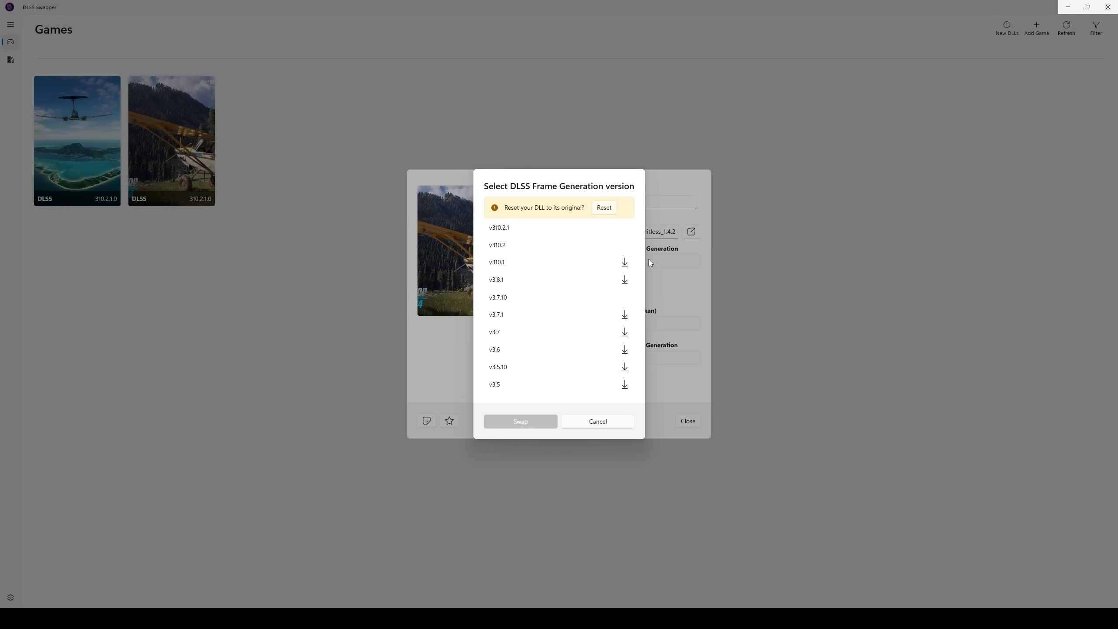
pyautogui.click(498, 227)
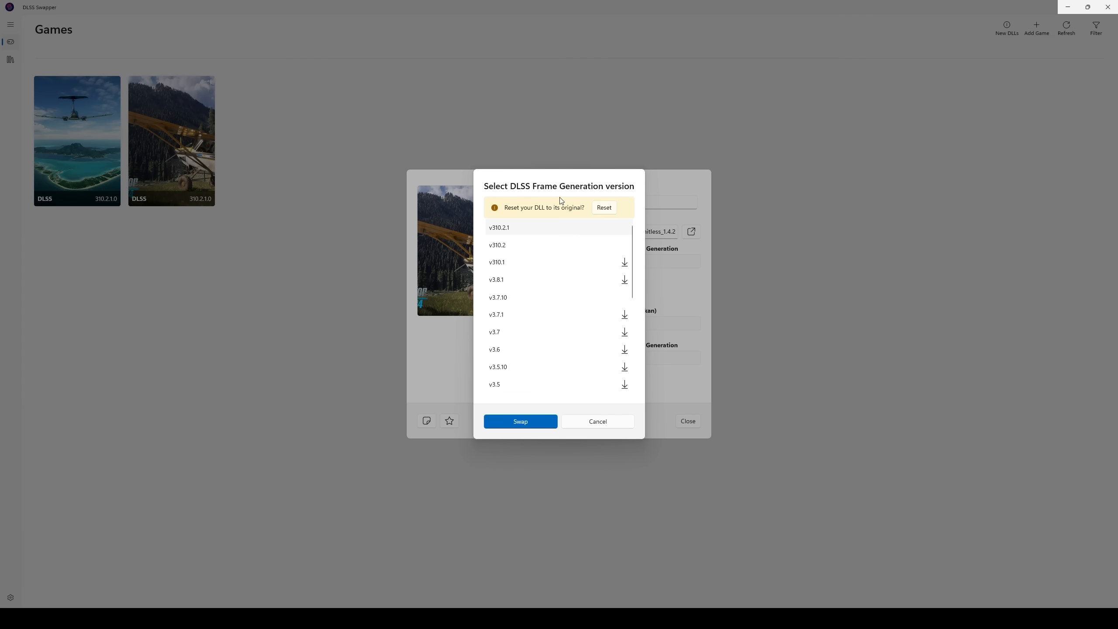
pyautogui.moveTo(511, 235)
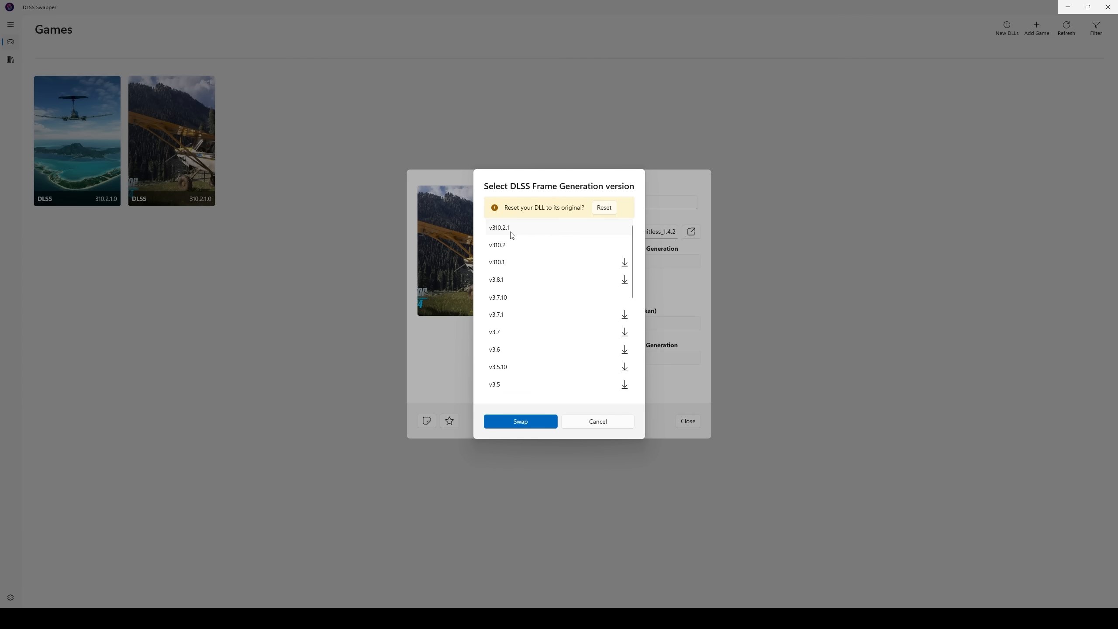
pyautogui.moveTo(520, 421)
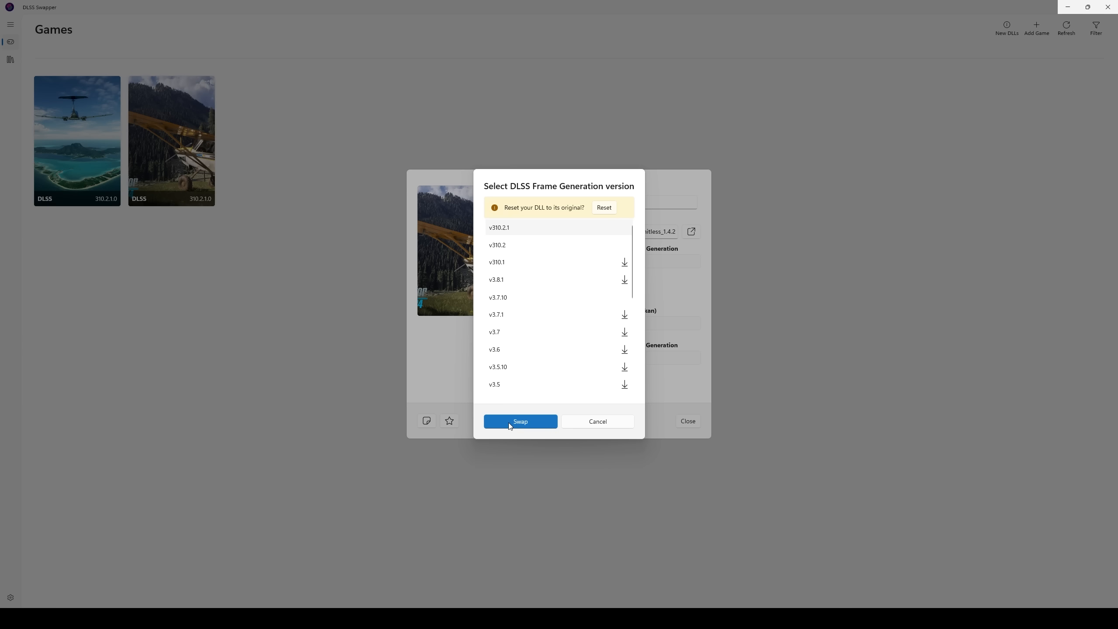
pyautogui.click(519, 420)
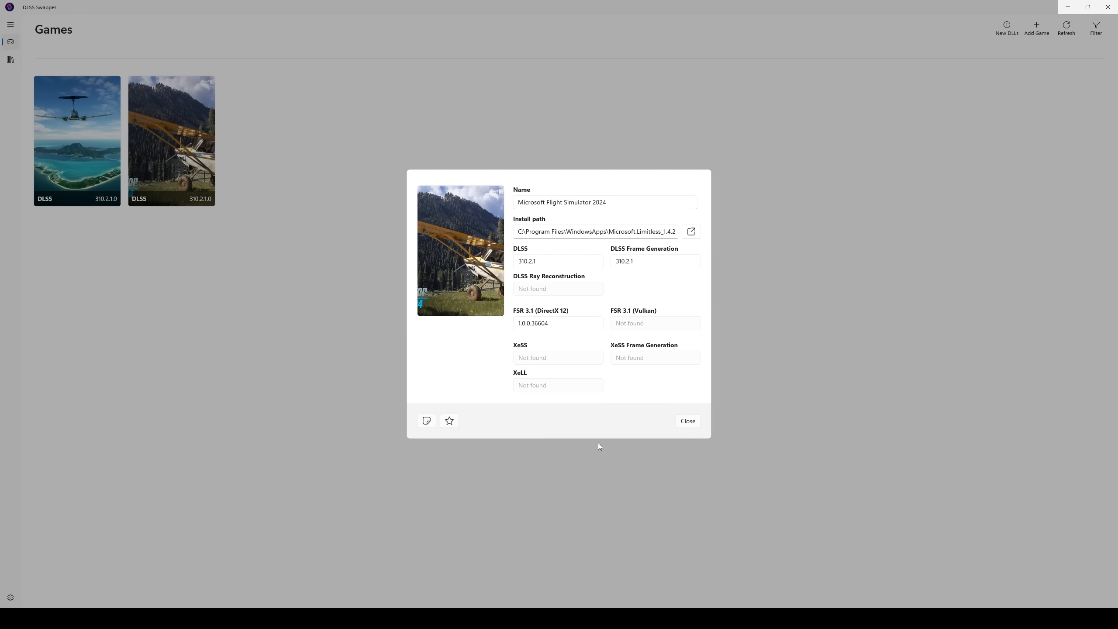
pyautogui.moveTo(573, 323)
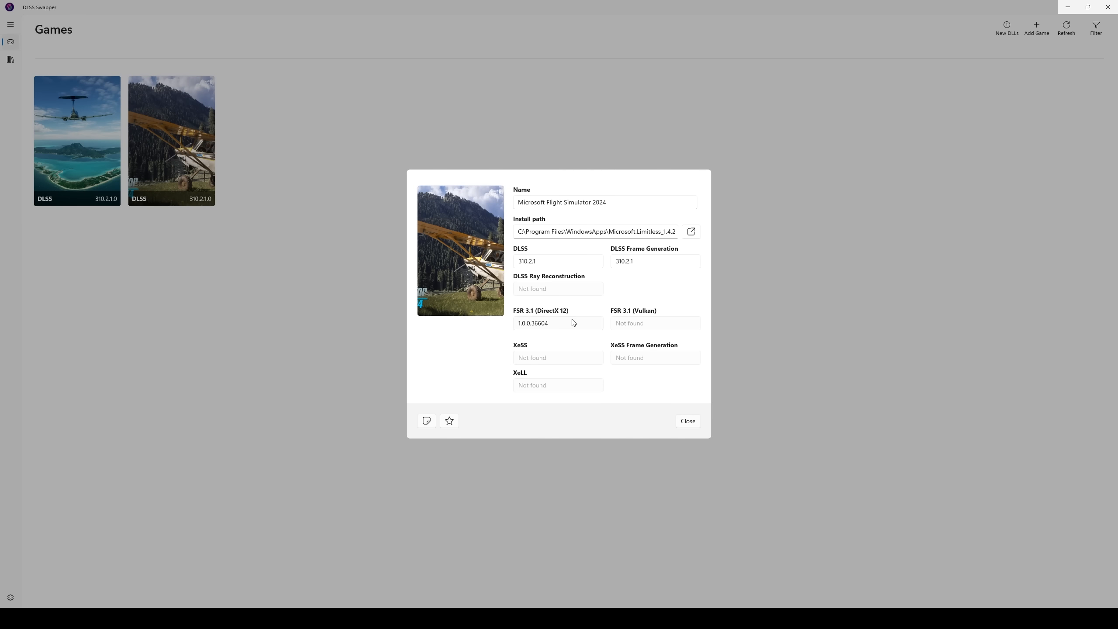
pyautogui.moveTo(533, 323)
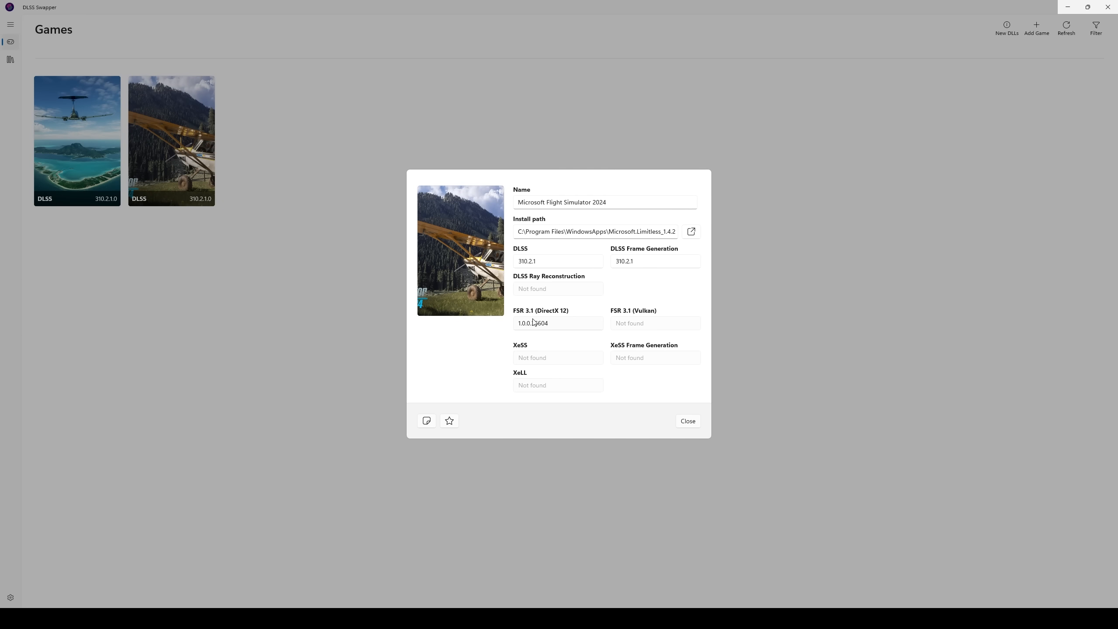
# Step: Open the FSR 3.1 (DirectX 12) version list for the game
pyautogui.click(557, 323)
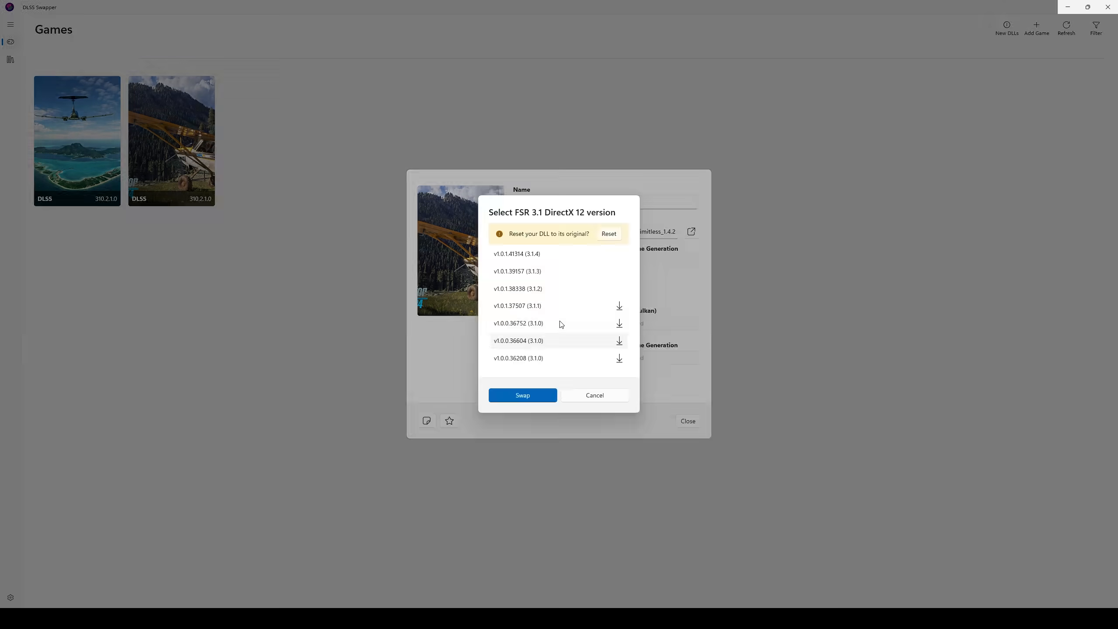
pyautogui.moveTo(570, 384)
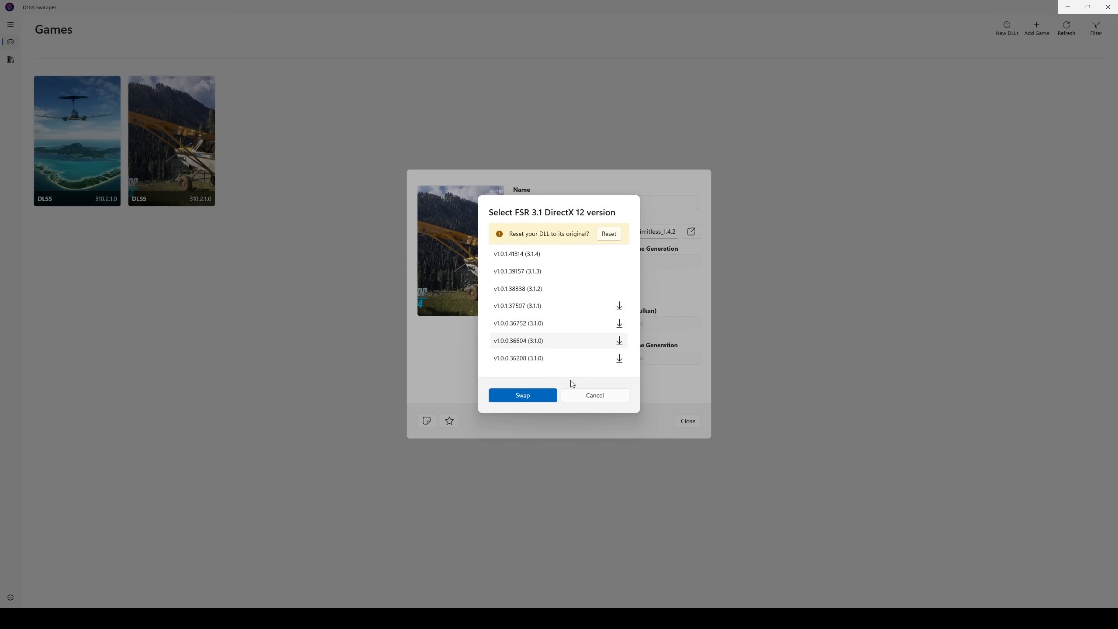
pyautogui.moveTo(513, 343)
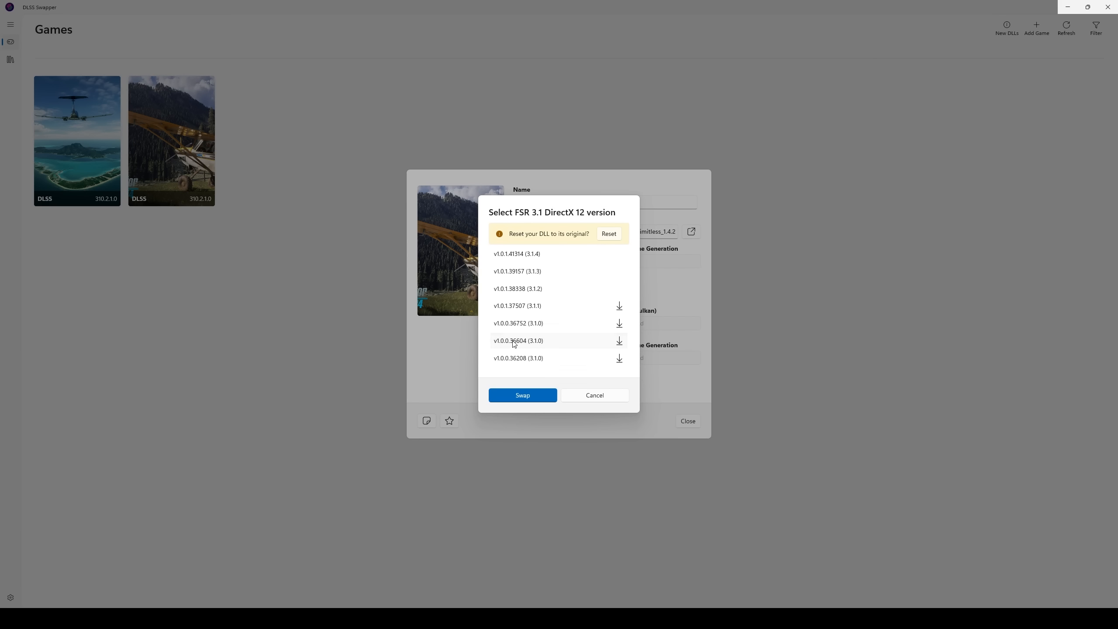
pyautogui.moveTo(561, 345)
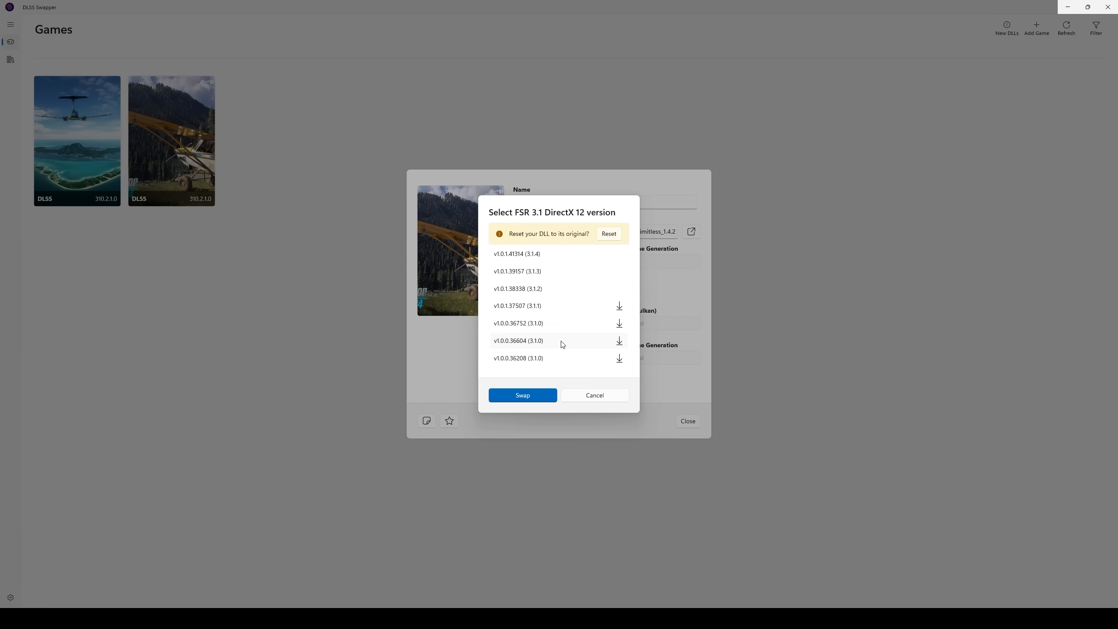
pyautogui.moveTo(551, 348)
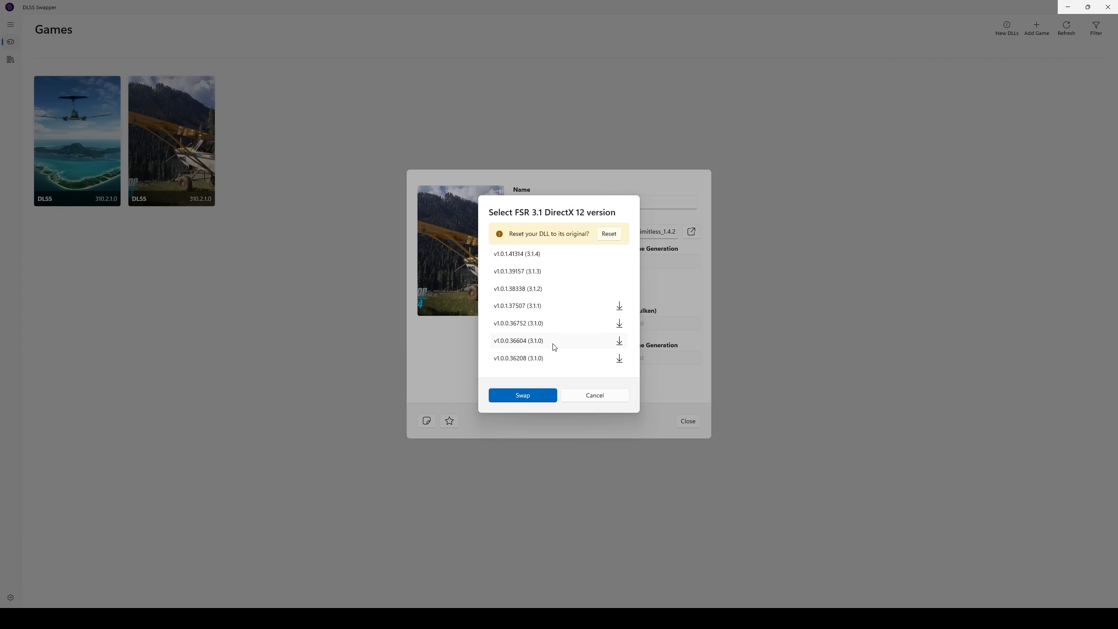
pyautogui.moveTo(553, 253)
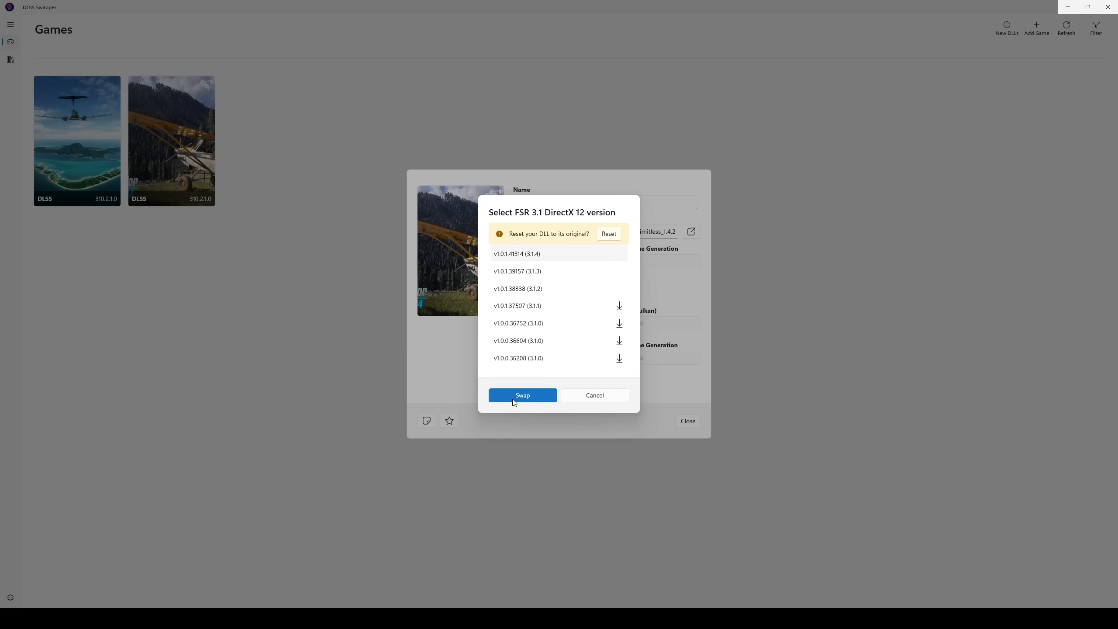
pyautogui.moveTo(541, 263)
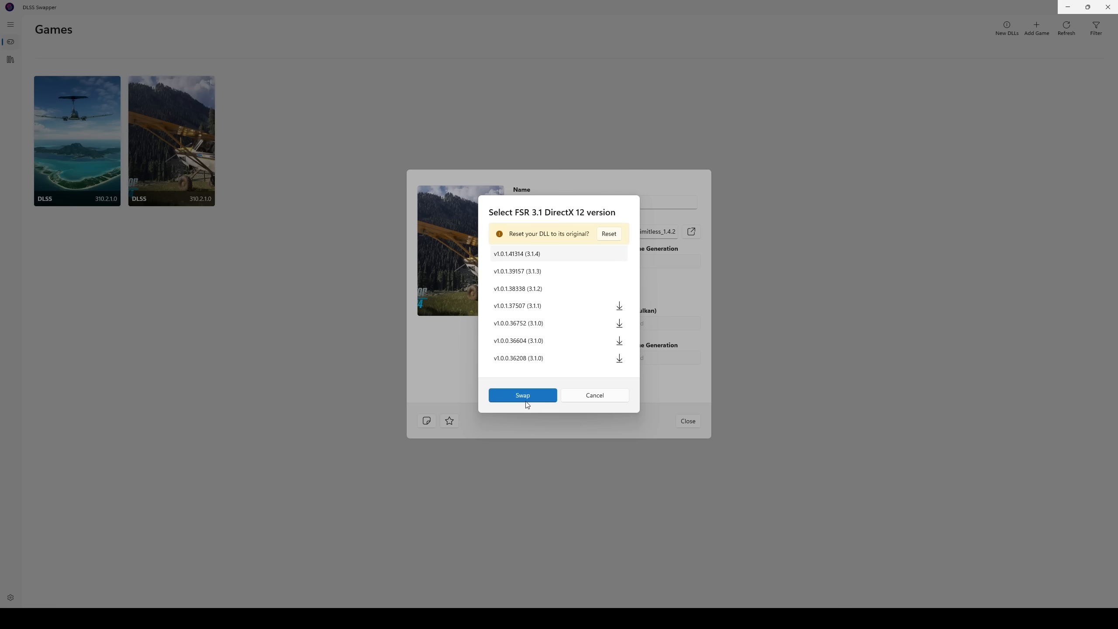
pyautogui.moveTo(626, 317)
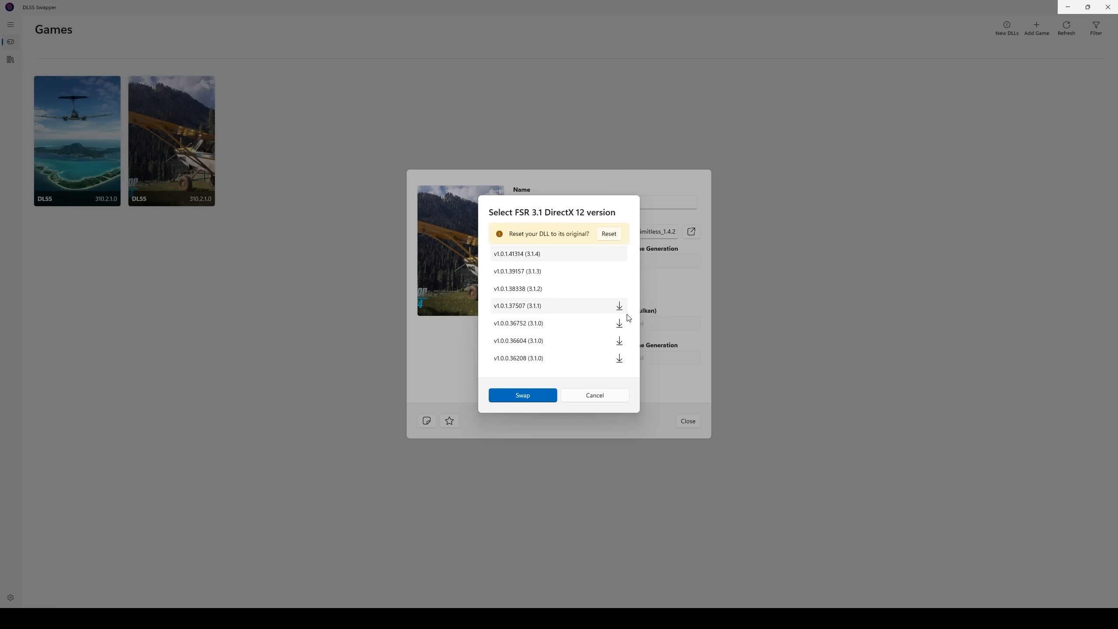
pyautogui.moveTo(560, 343)
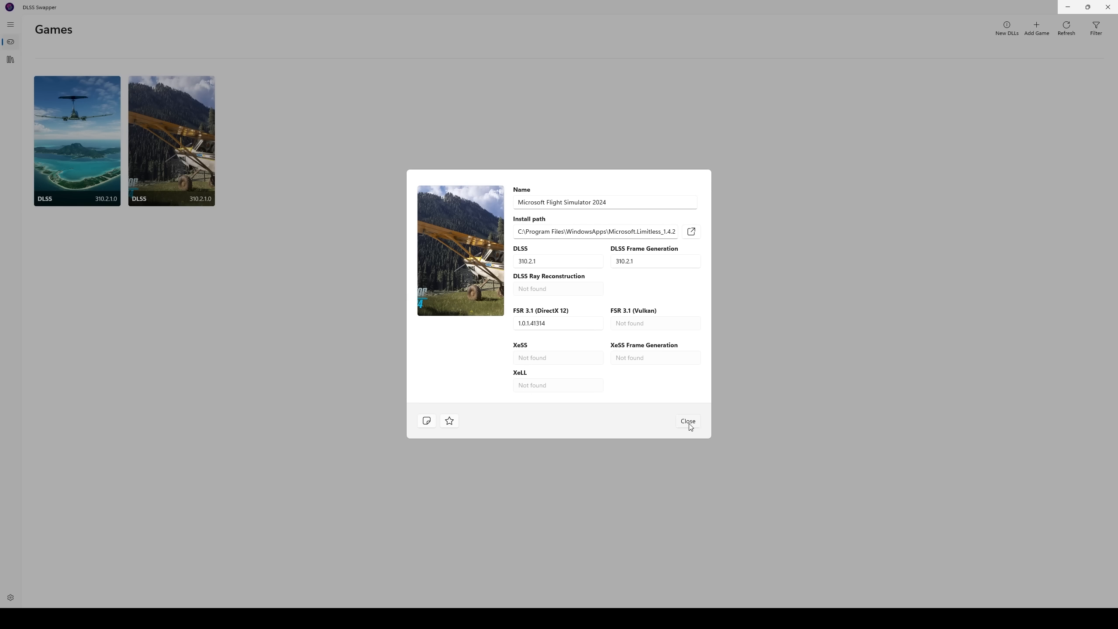
pyautogui.click(557, 323)
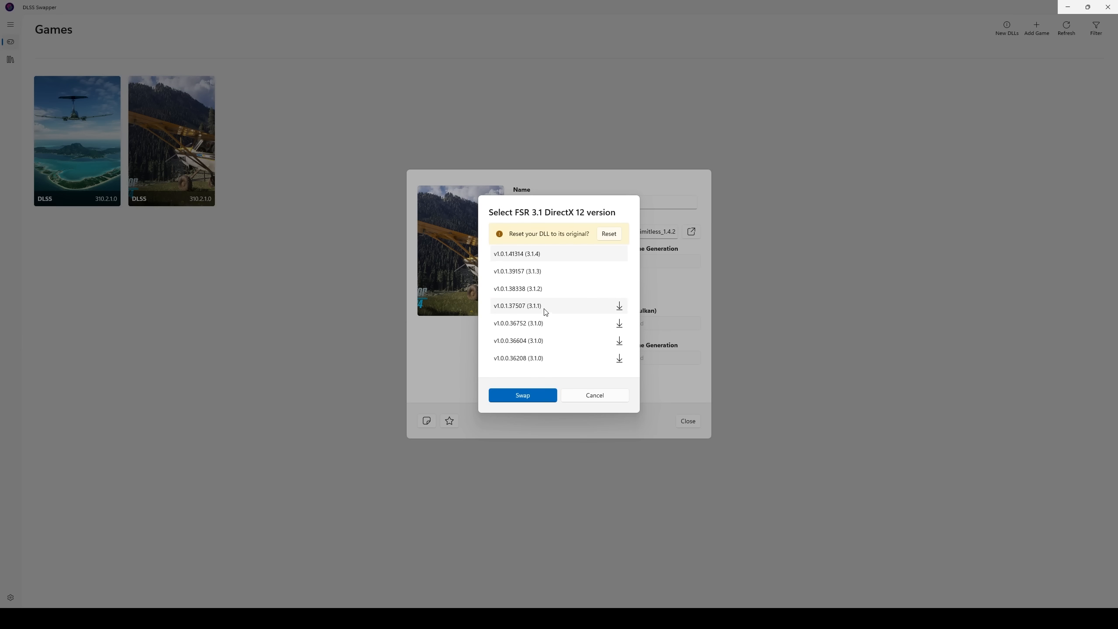
pyautogui.moveTo(559, 266)
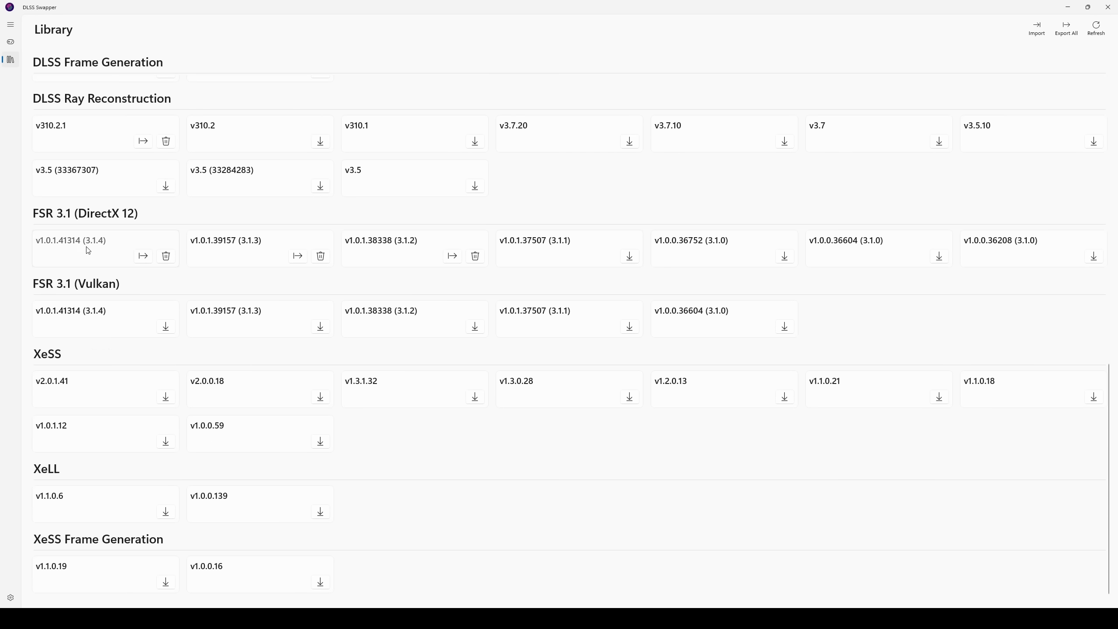
pyautogui.moveTo(133, 226)
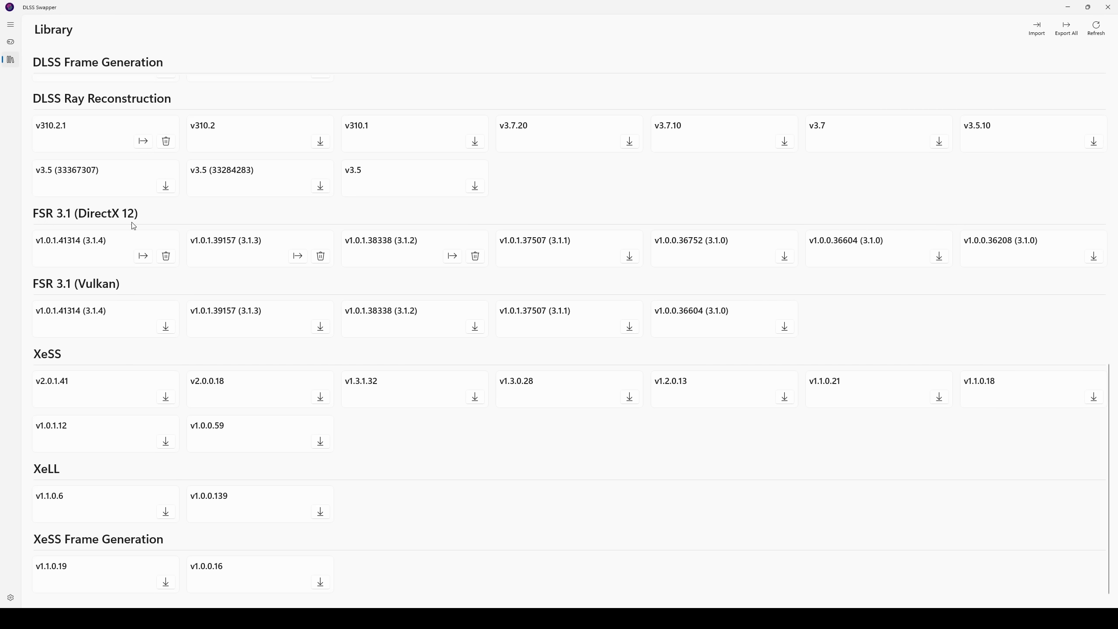
pyautogui.moveTo(526, 268)
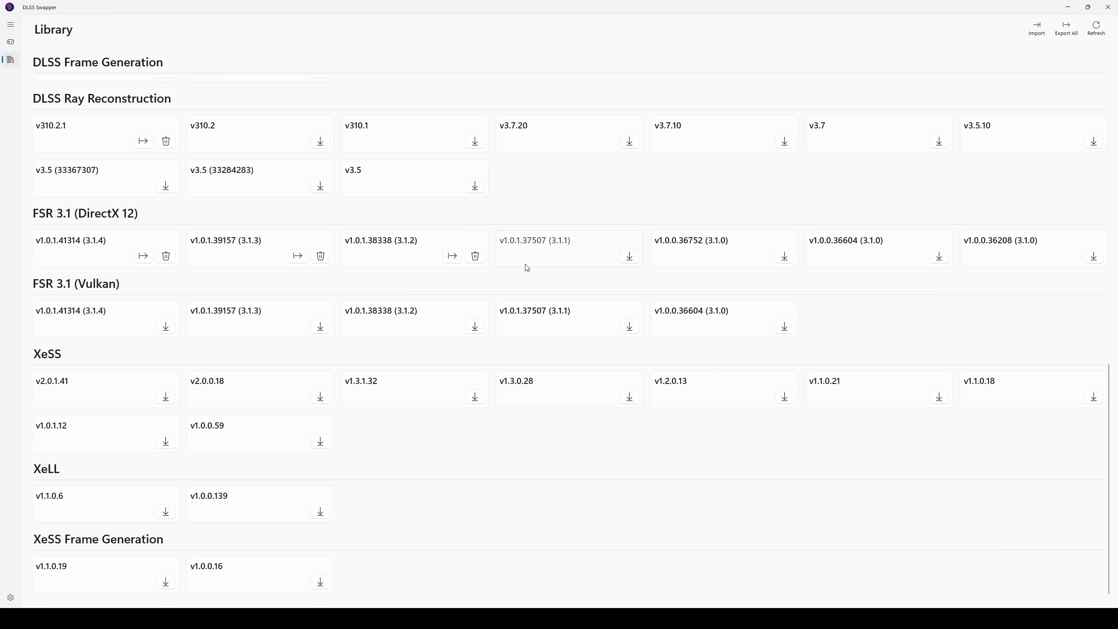
pyautogui.moveTo(630, 260)
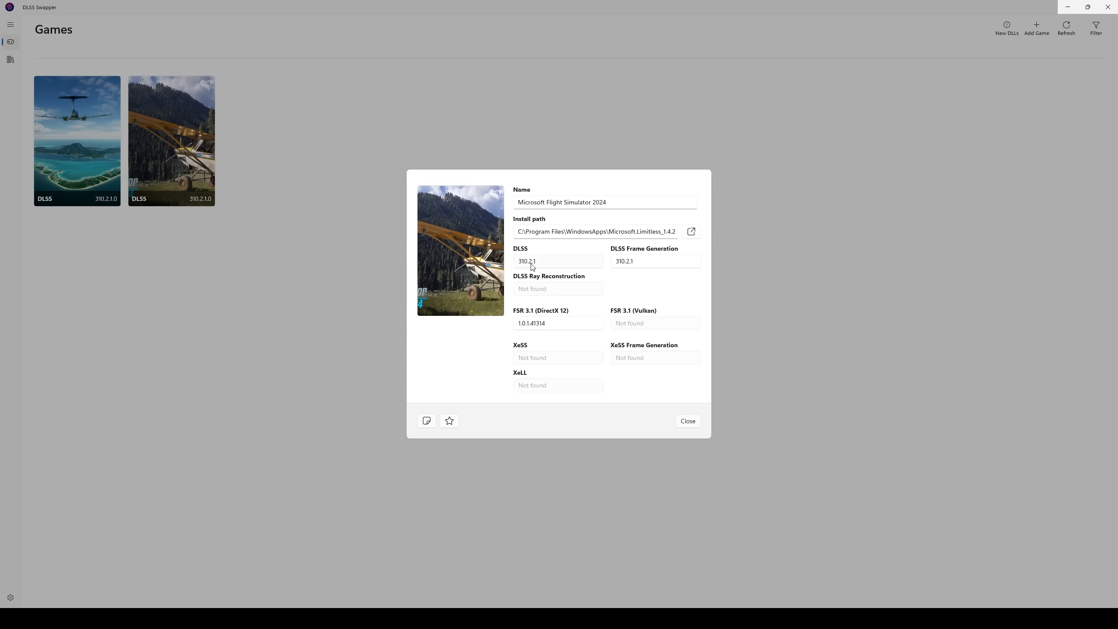
# Step: Choose FSR 3.1 DirectX 12 v1.0.1.41314 (3.1.4) and apply the swap
pyautogui.click(558, 324)
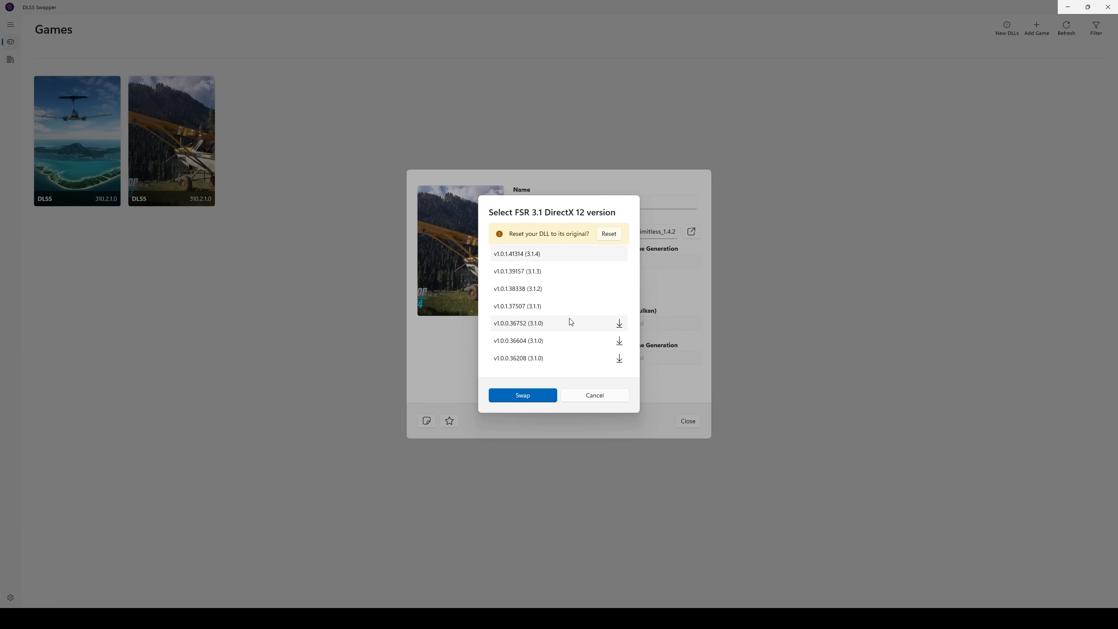
pyautogui.moveTo(576, 269)
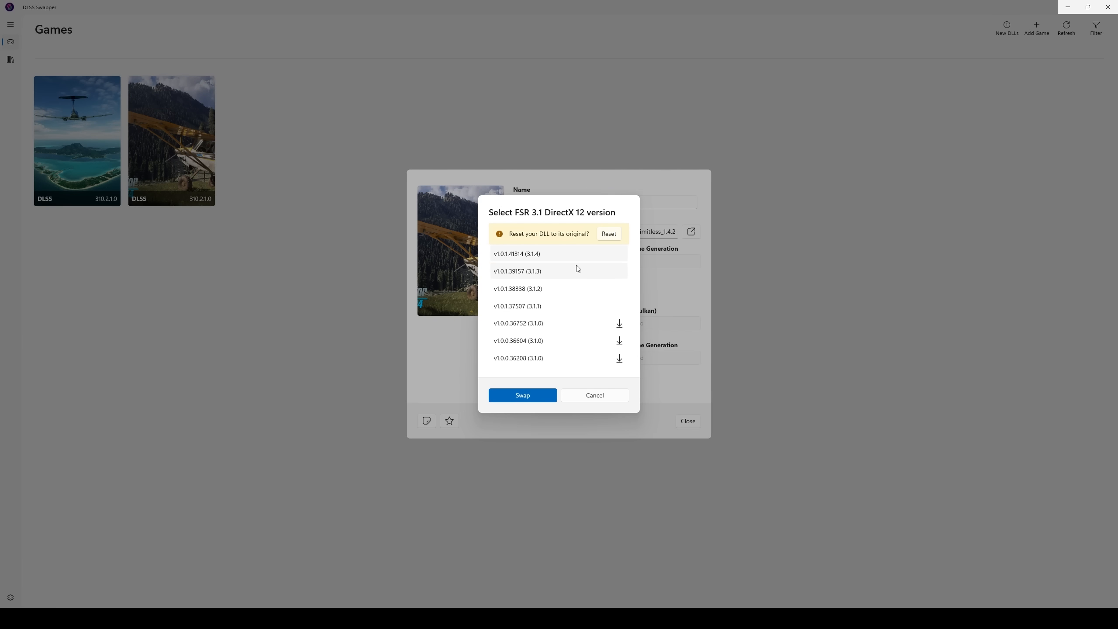
pyautogui.click(593, 395)
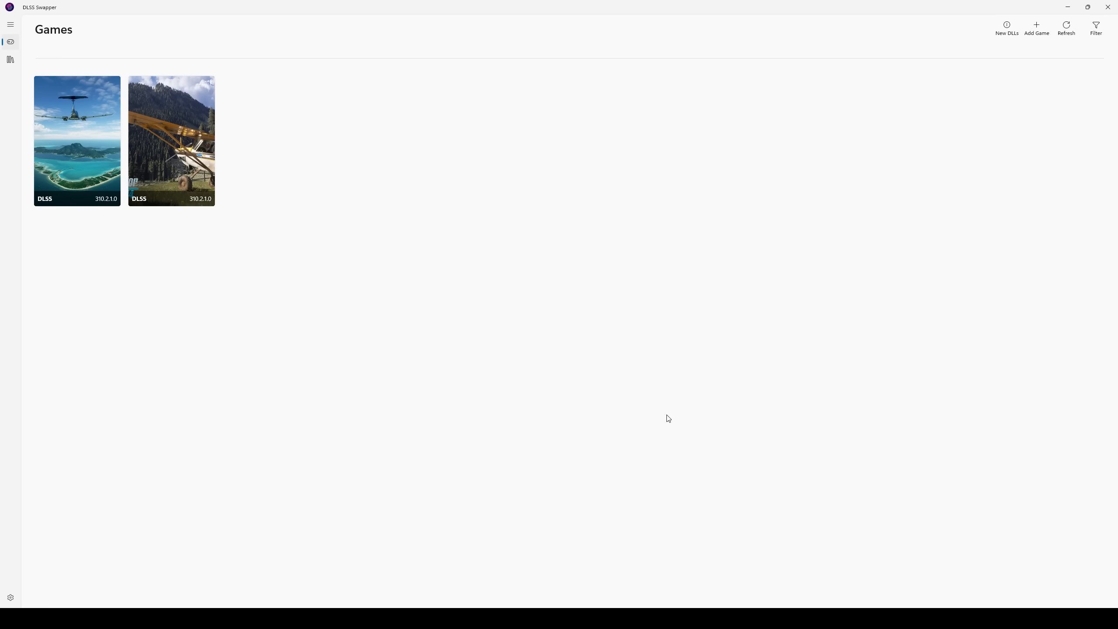
pyautogui.moveTo(568, 293)
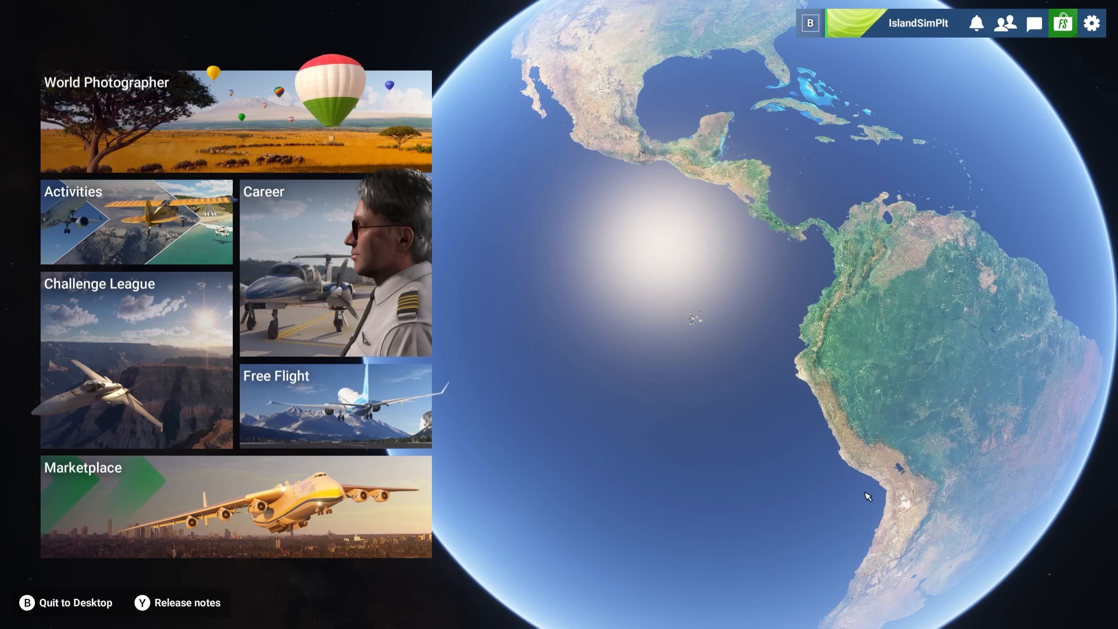
pyautogui.moveTo(1074, 337)
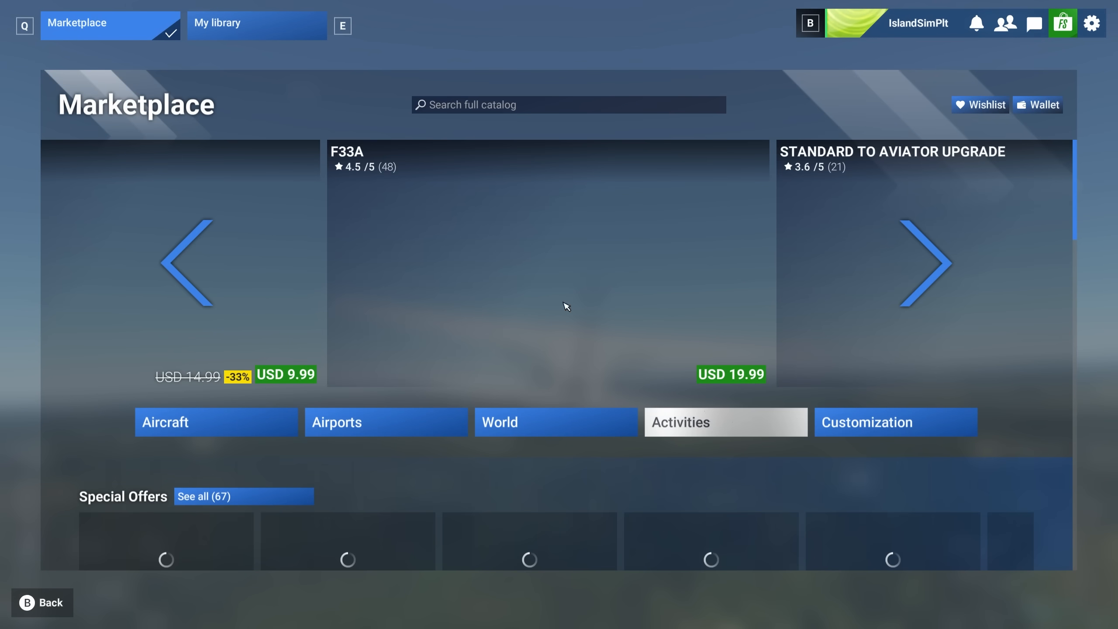
pyautogui.click(256, 25)
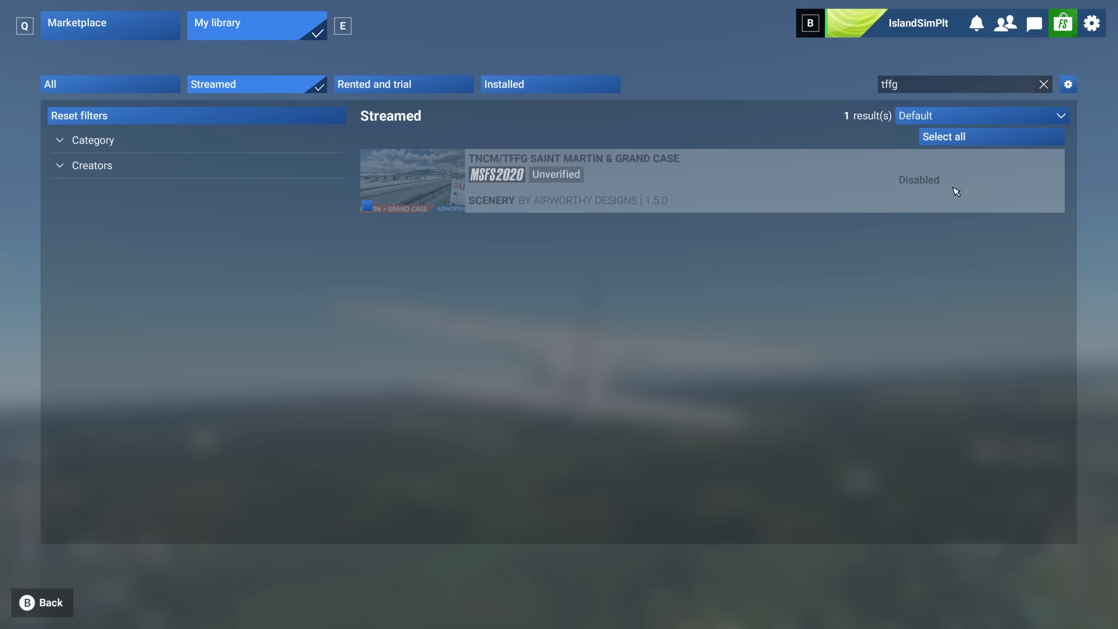
pyautogui.moveTo(729, 198)
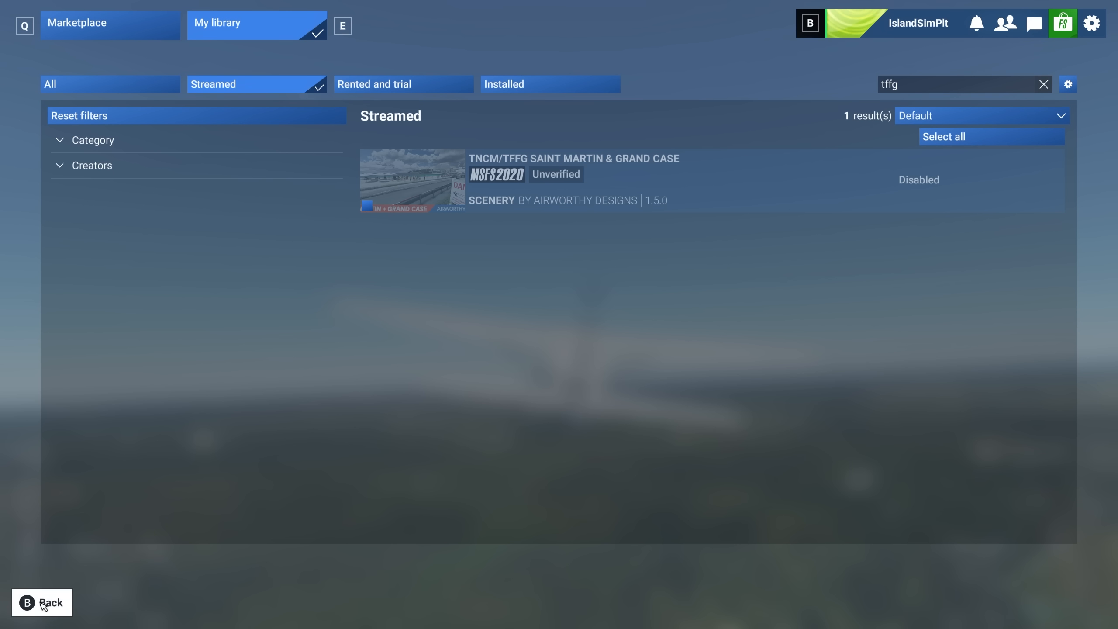
pyautogui.click(42, 603)
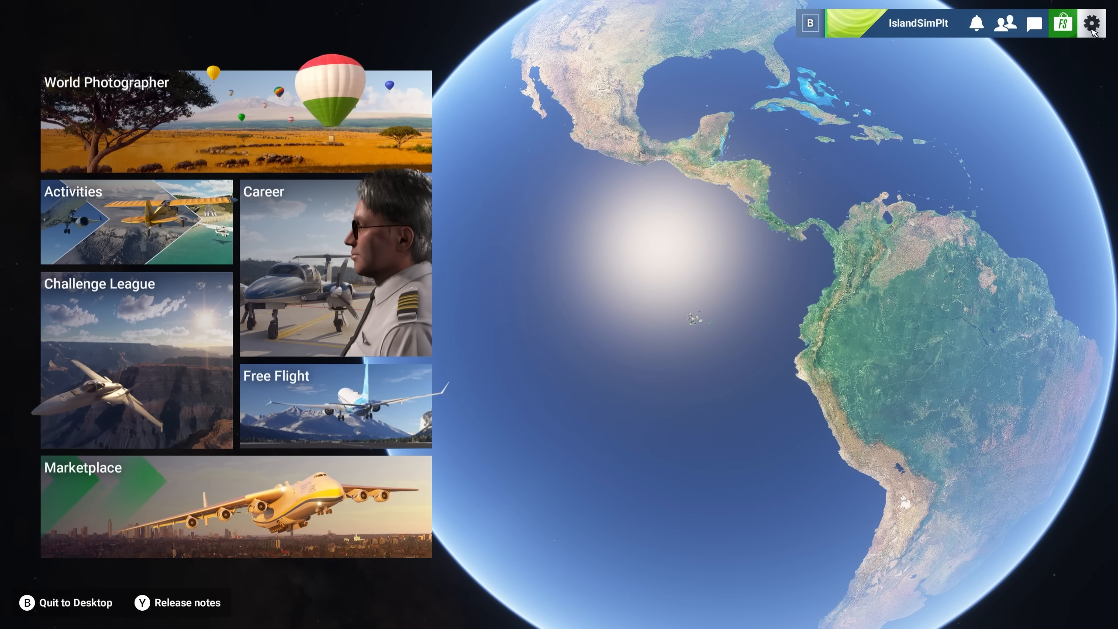
# Step: Open simulator settings and set Frame Generation to NVIDIA DLSS, briefly toggling through AMD FSR 3
pyautogui.click(1091, 23)
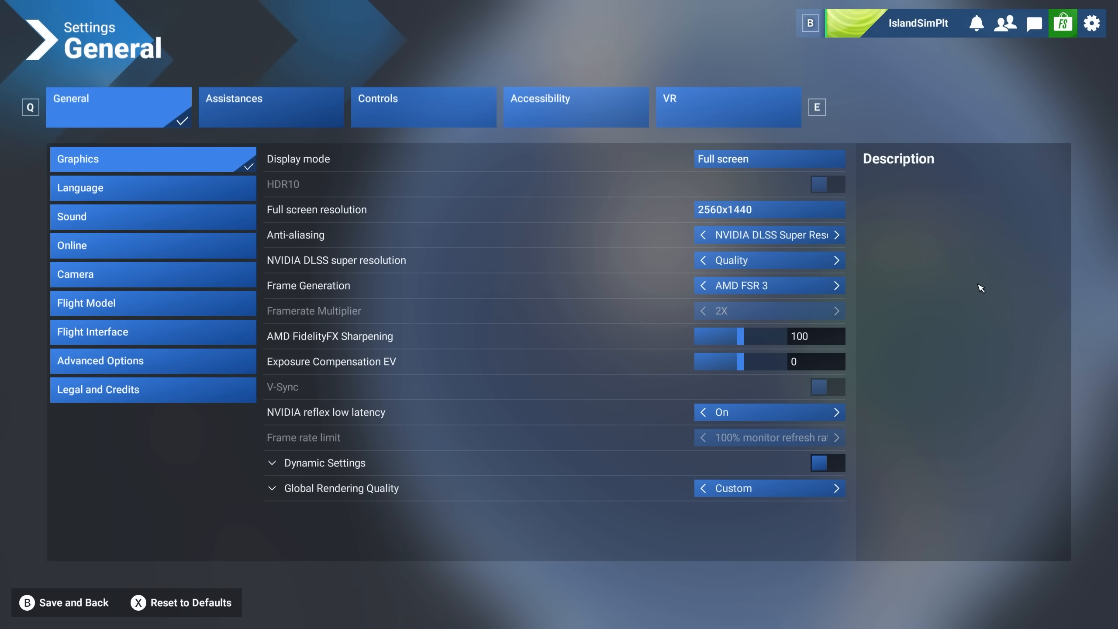
pyautogui.moveTo(454, 230)
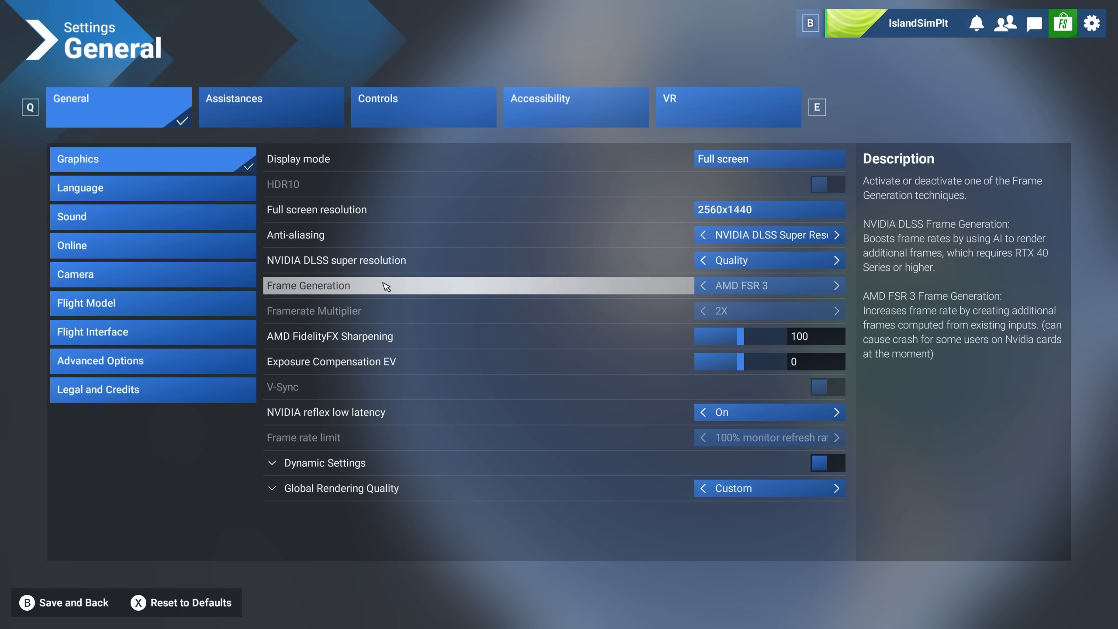
pyautogui.moveTo(912, 330)
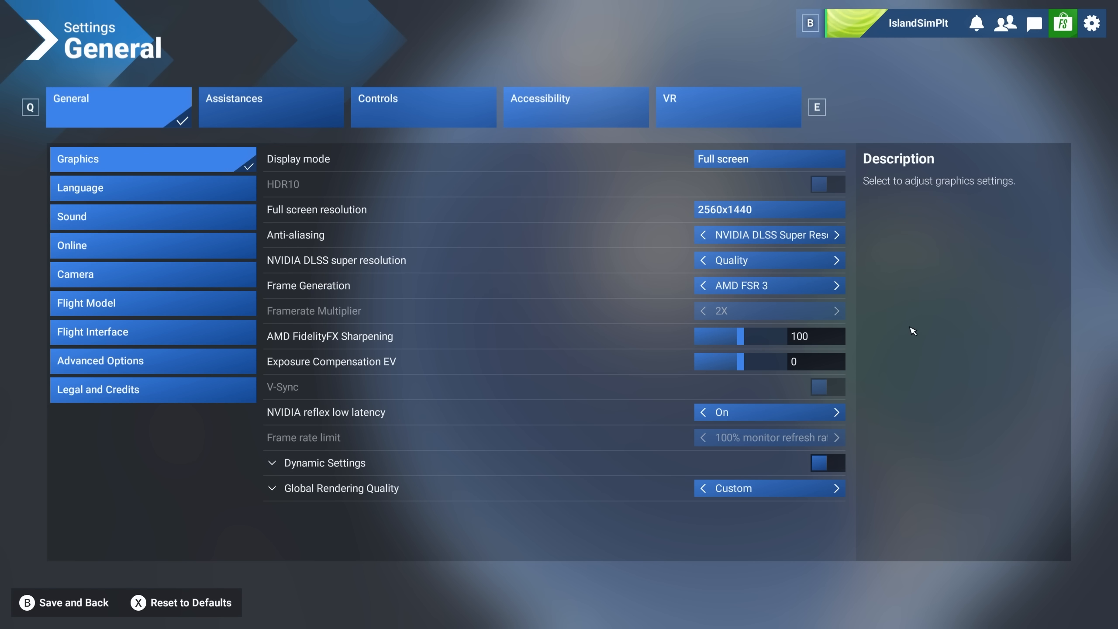
pyautogui.moveTo(902, 328)
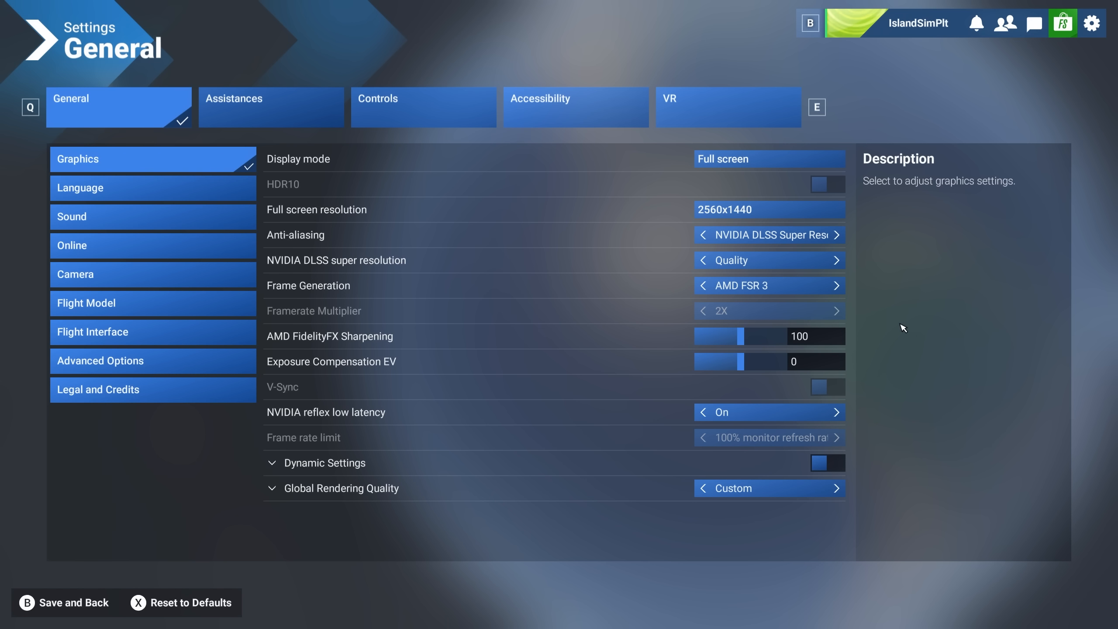
pyautogui.click(827, 387)
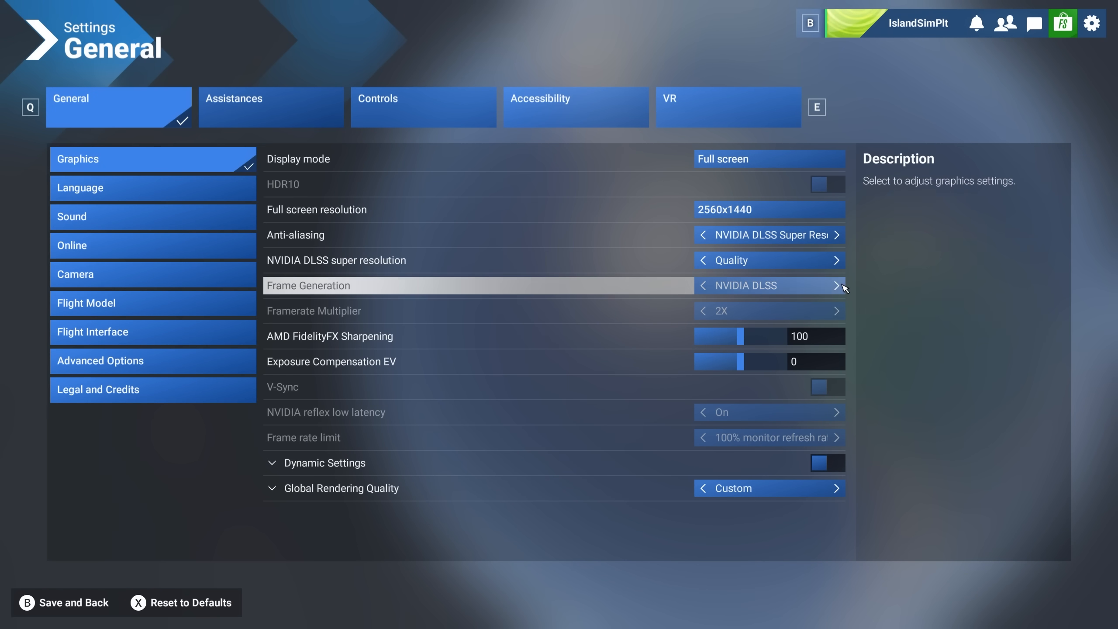
pyautogui.moveTo(784, 297)
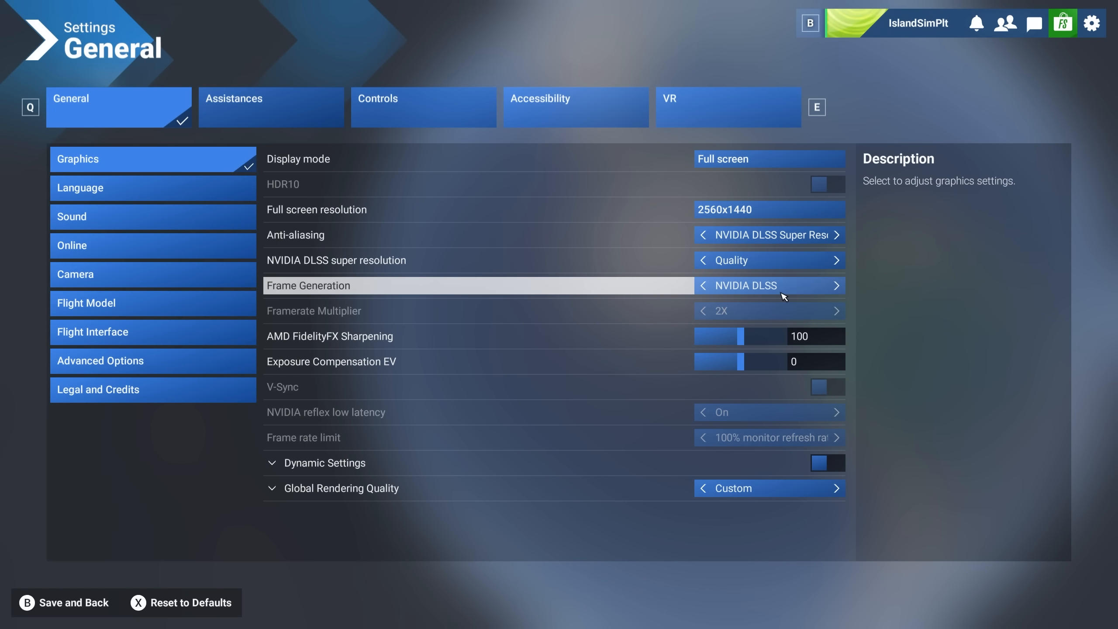
pyautogui.moveTo(804, 290)
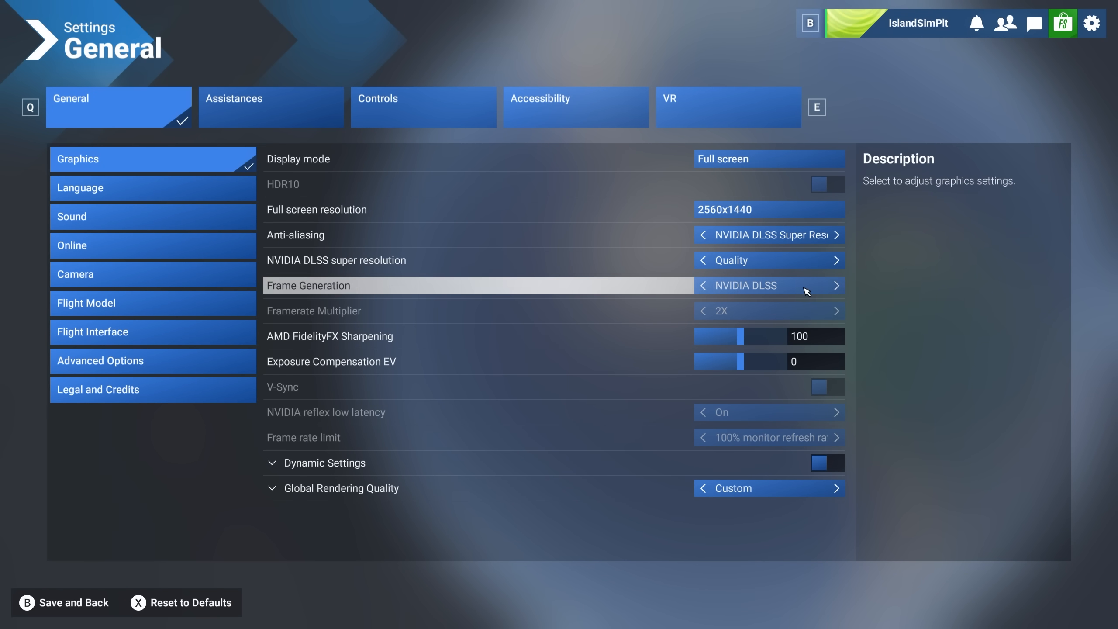
pyautogui.click(836, 285)
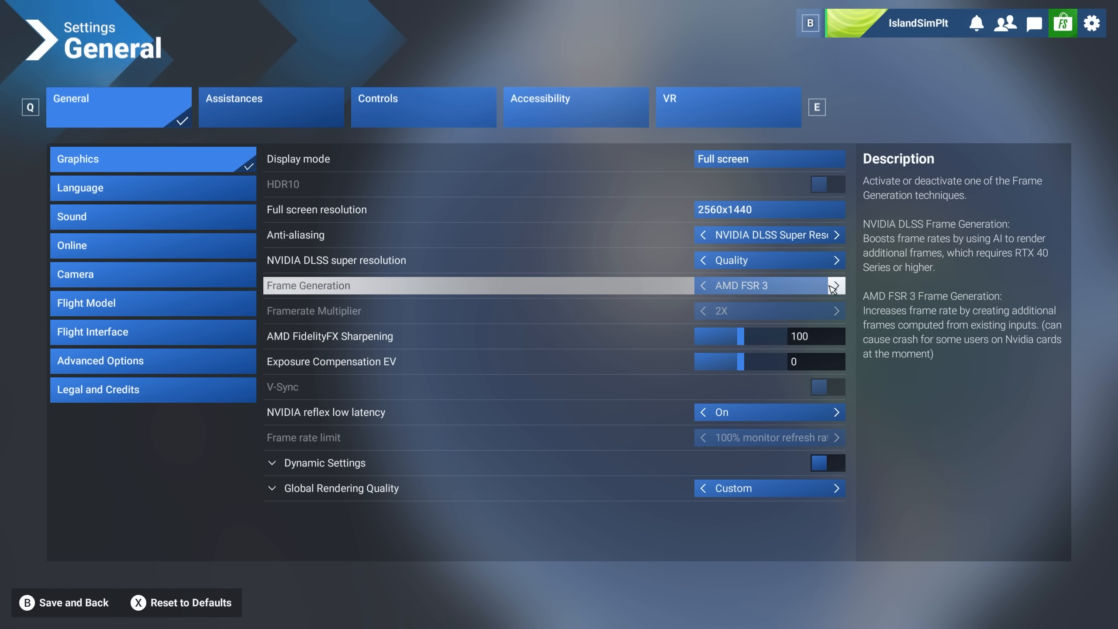
pyautogui.click(702, 286)
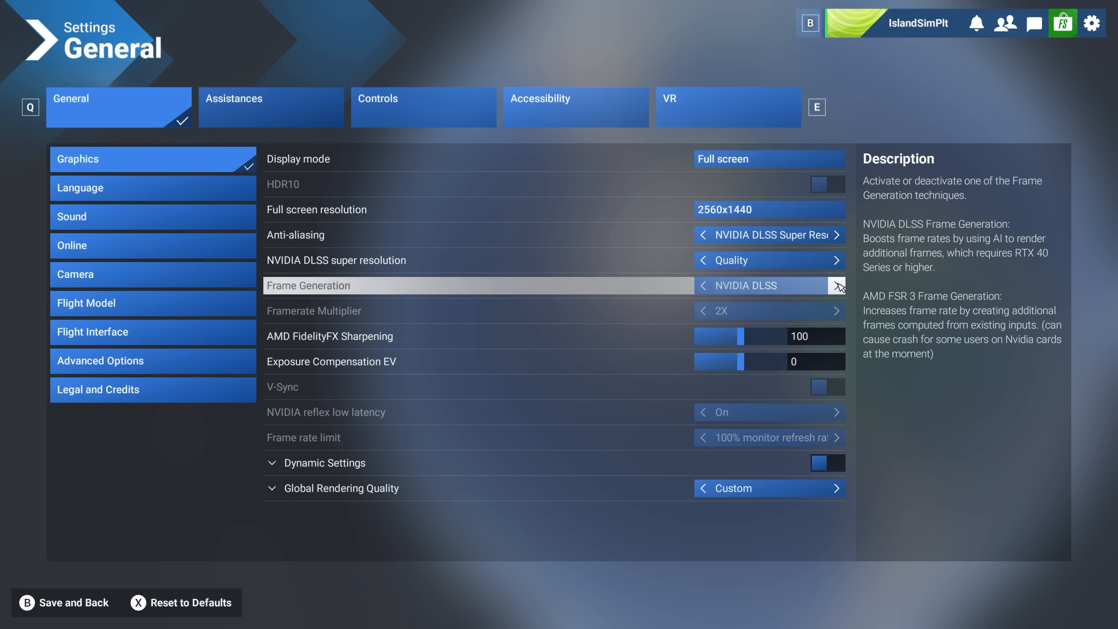
# Step: Switch Frame Generation from NVIDIA DLSS to AMD FSR 3
pyautogui.click(837, 285)
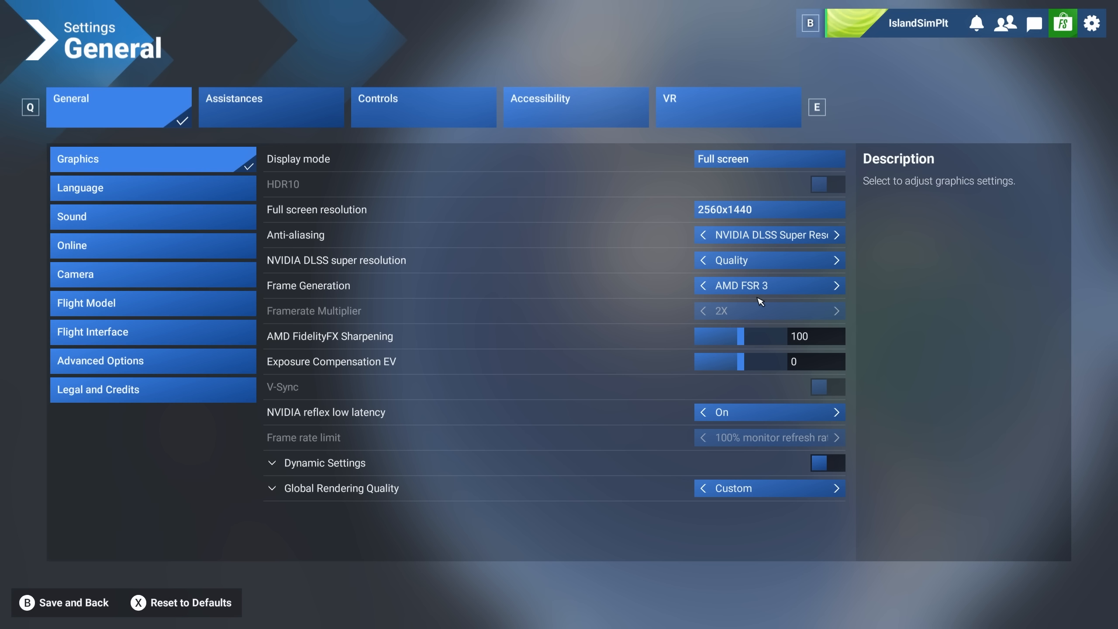
pyautogui.moveTo(271, 563)
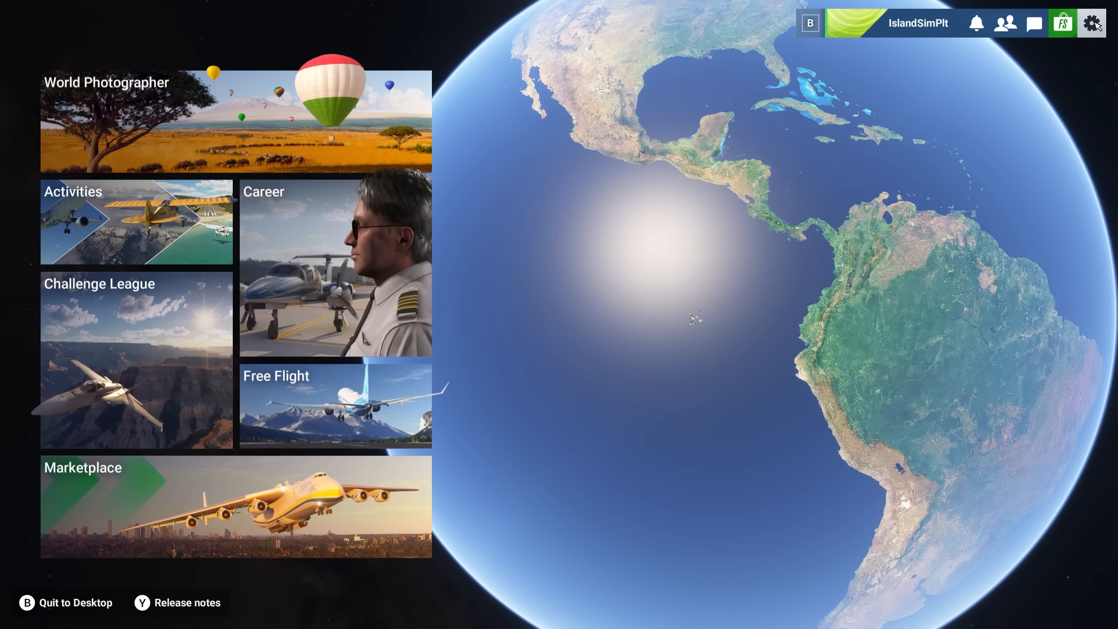
# Step: Open the Controls tab in Settings and search the bindings for 'quic'
pyautogui.click(1092, 23)
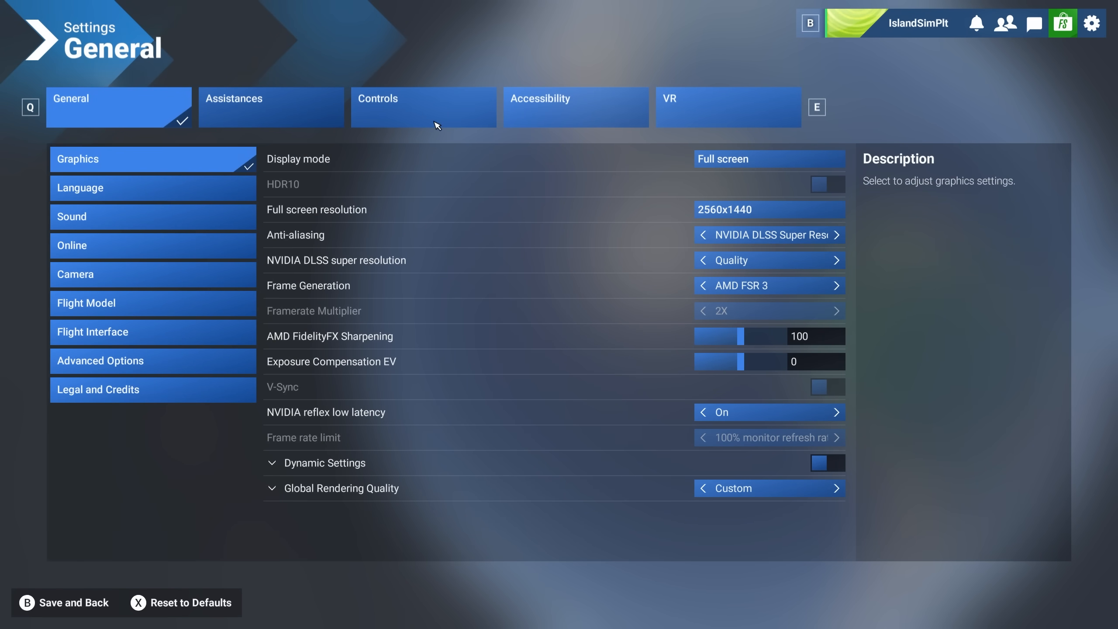
pyautogui.click(423, 107)
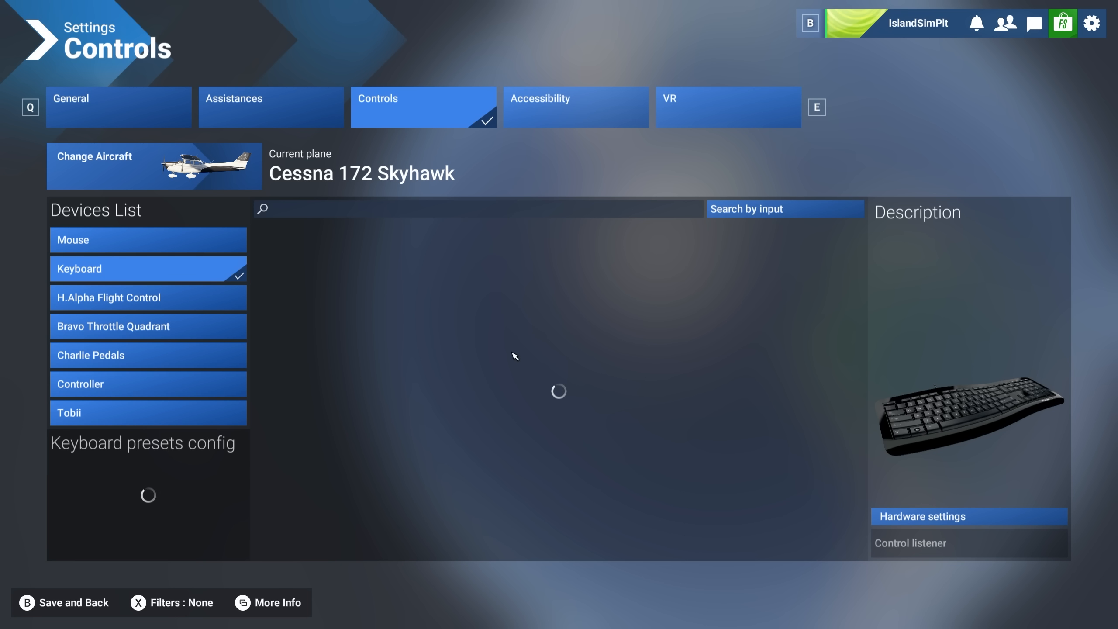
pyautogui.click(477, 209)
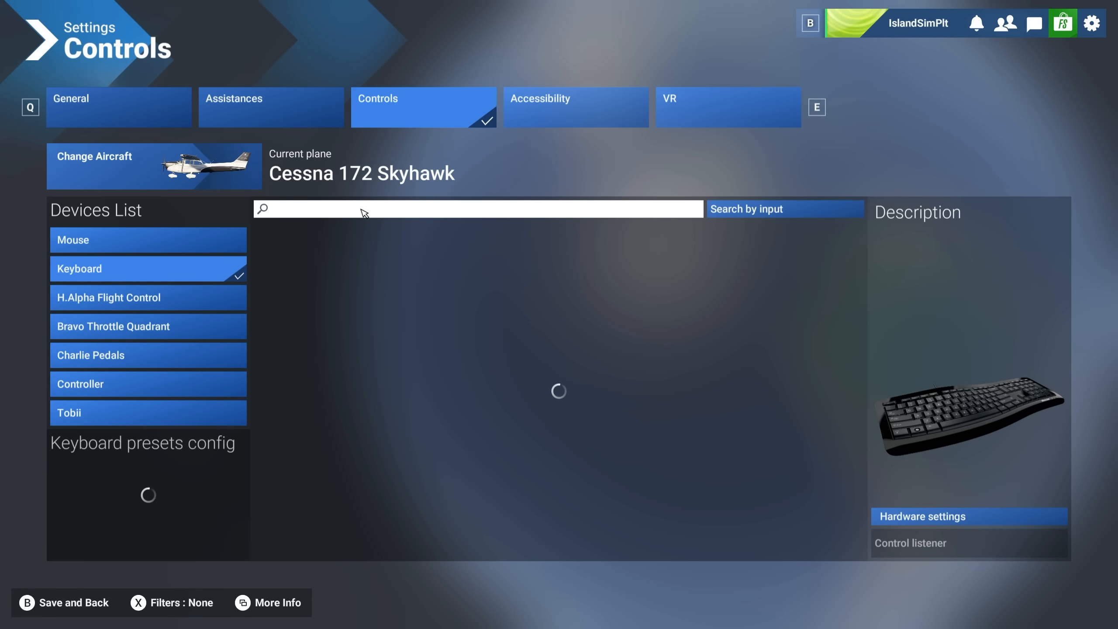
pyautogui.write('quic')
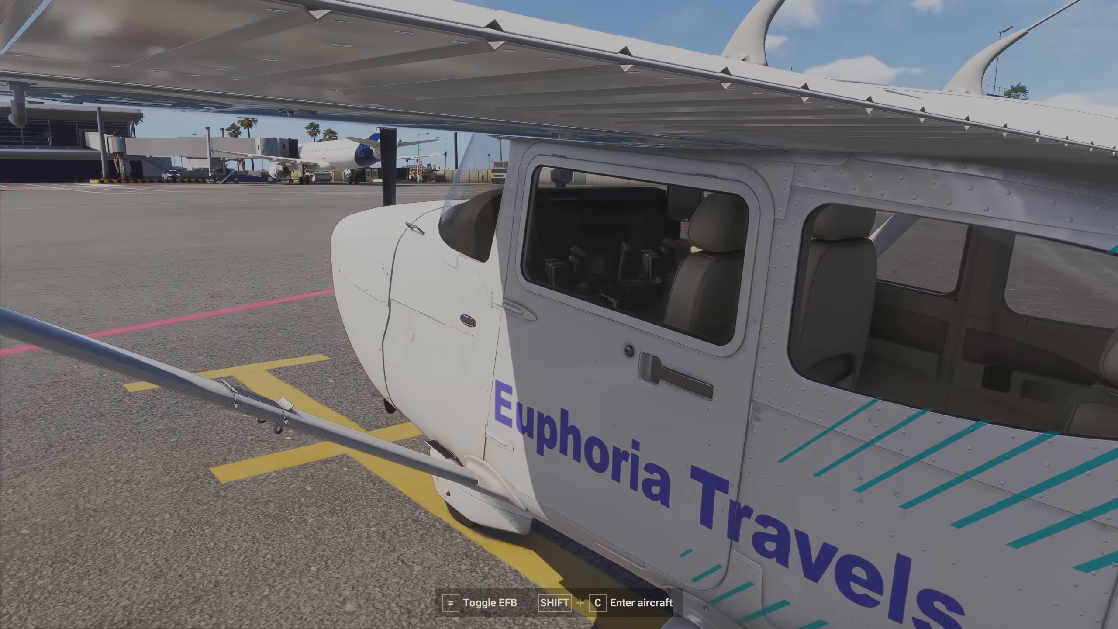
# Step: Board the parked Cessna 172 and take the cockpit view with Shift+C
pyautogui.press('shift+c')
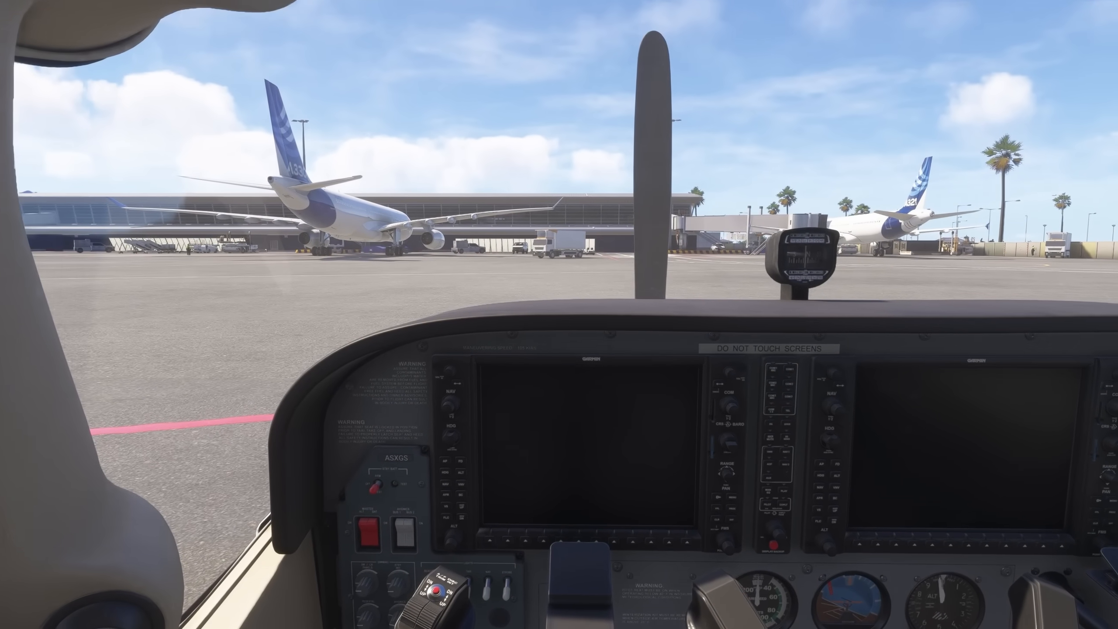